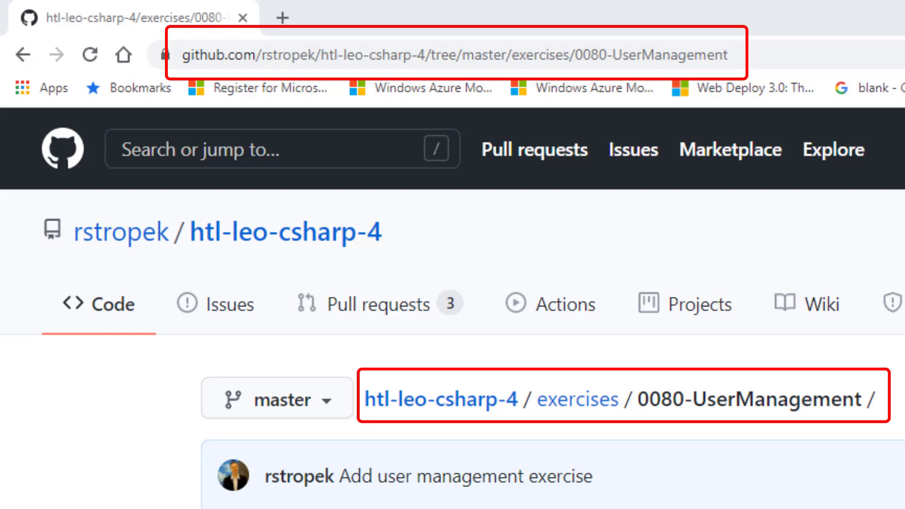
Step: Scroll the 0080-UserManagement readme down to the Starter Solution section
scroll(down, 3)
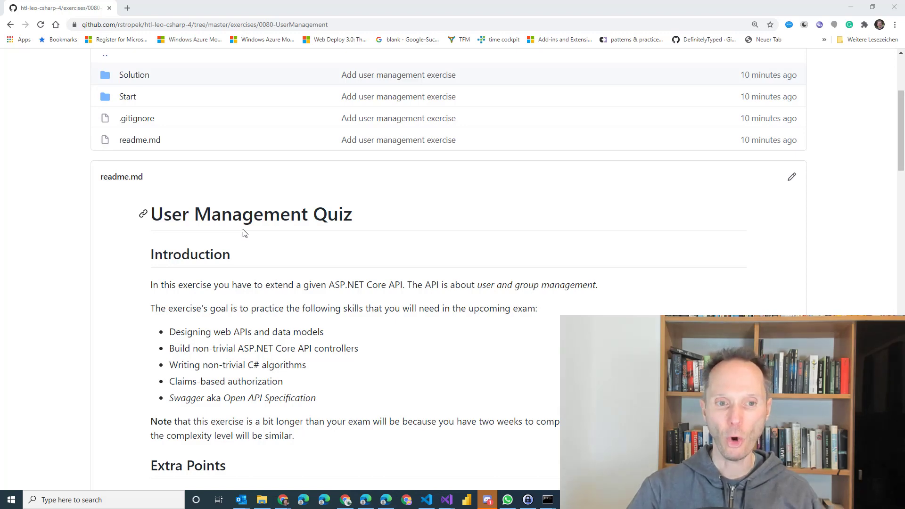
scroll(down, 3)
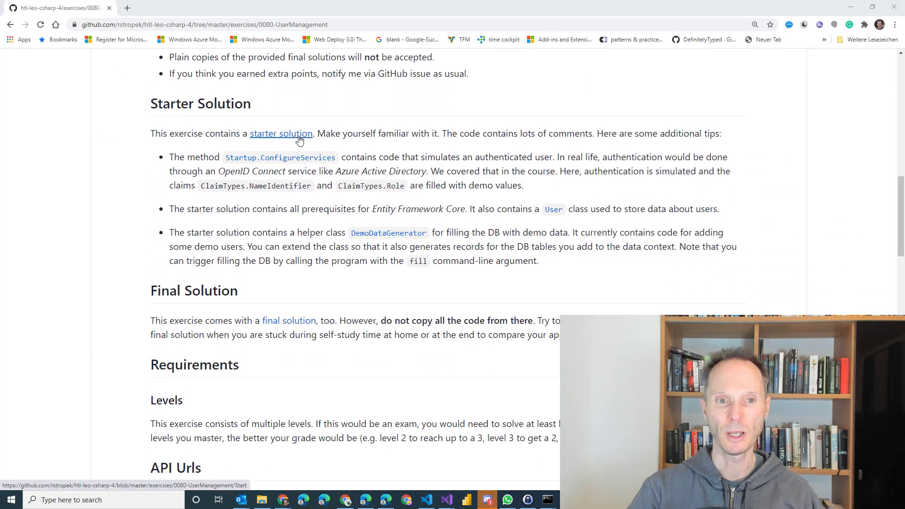
mouse_move(390, 307)
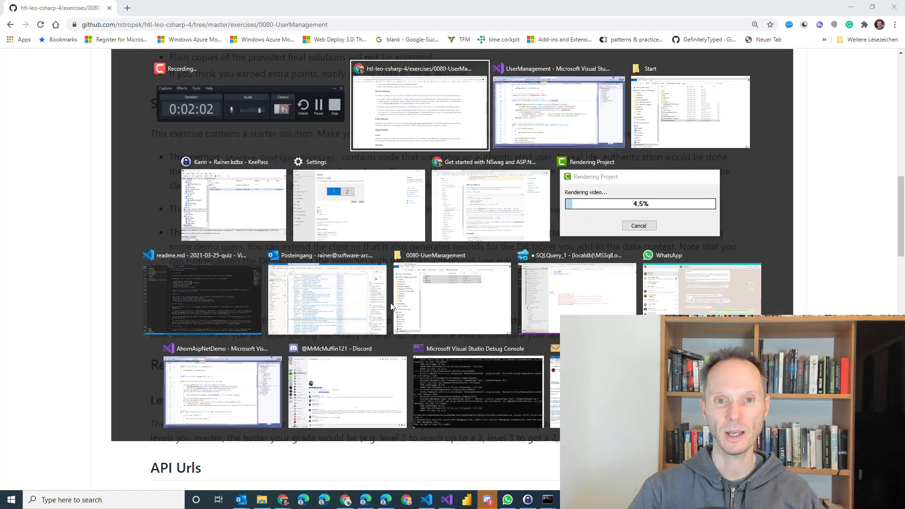
Step: In Startup.cs, try 'User' as the simulated foo.bar role, then restore 'administrator'
click(558, 106)
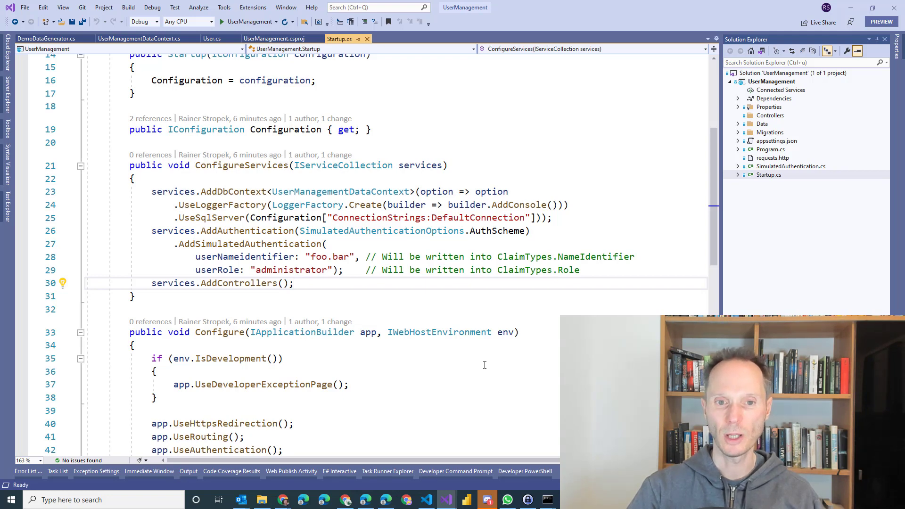
mouse_move(320, 321)
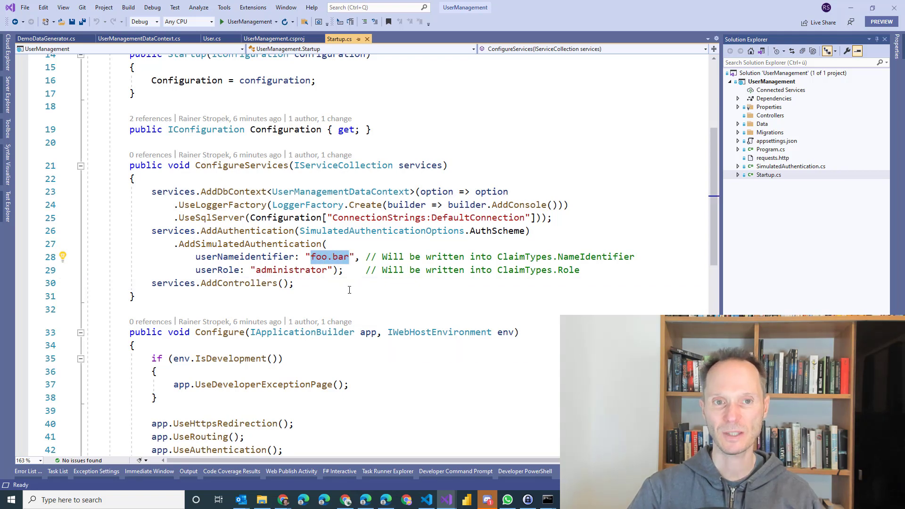
double_click(290, 269)
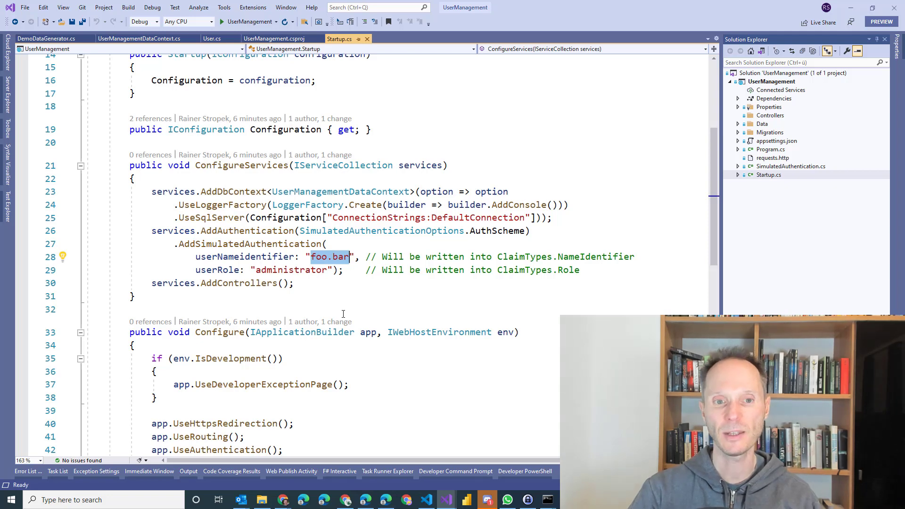
double_click(291, 269)
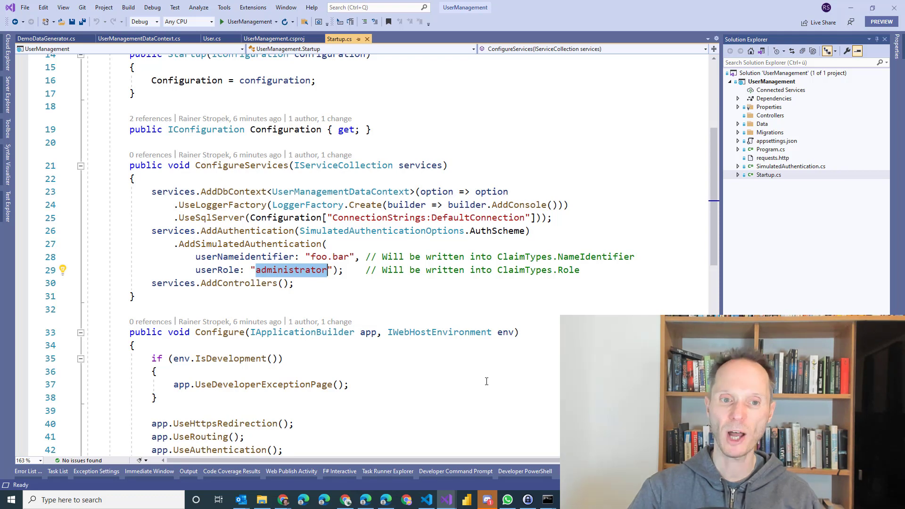
text(U)
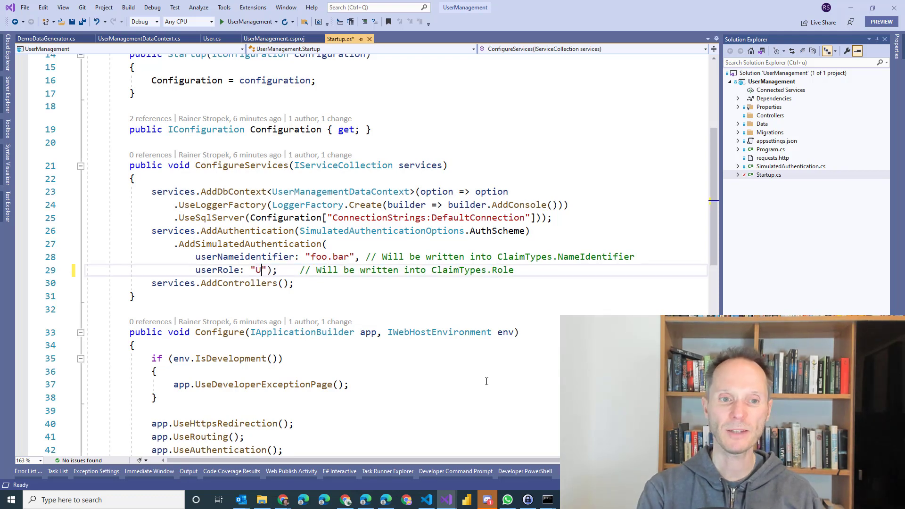
text(ser)
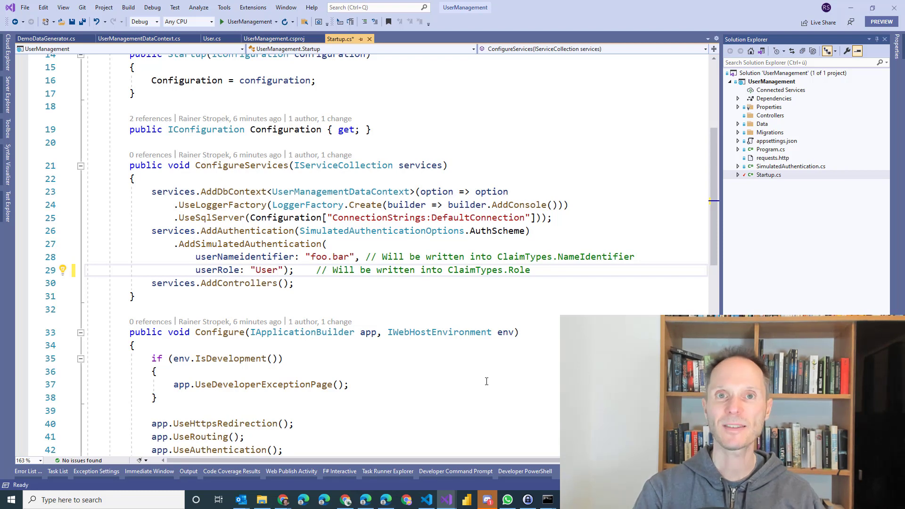
text(administrator)
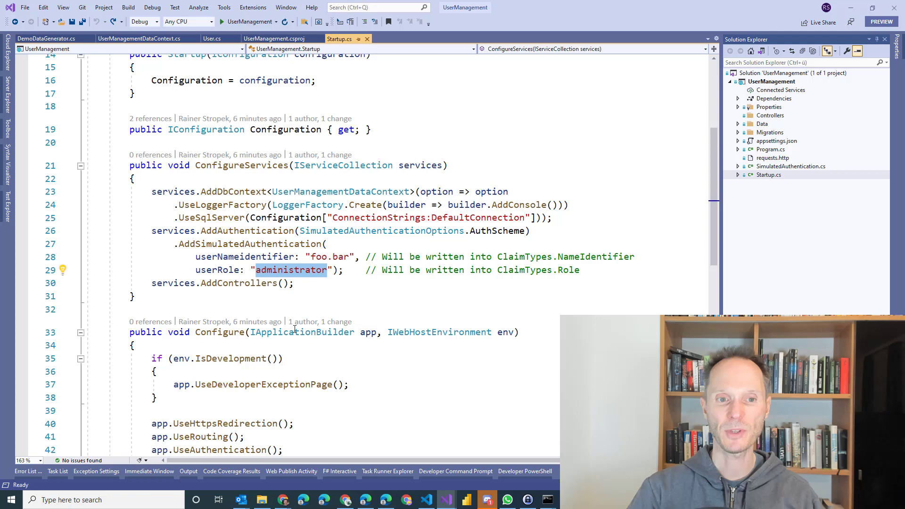
mouse_move(361, 332)
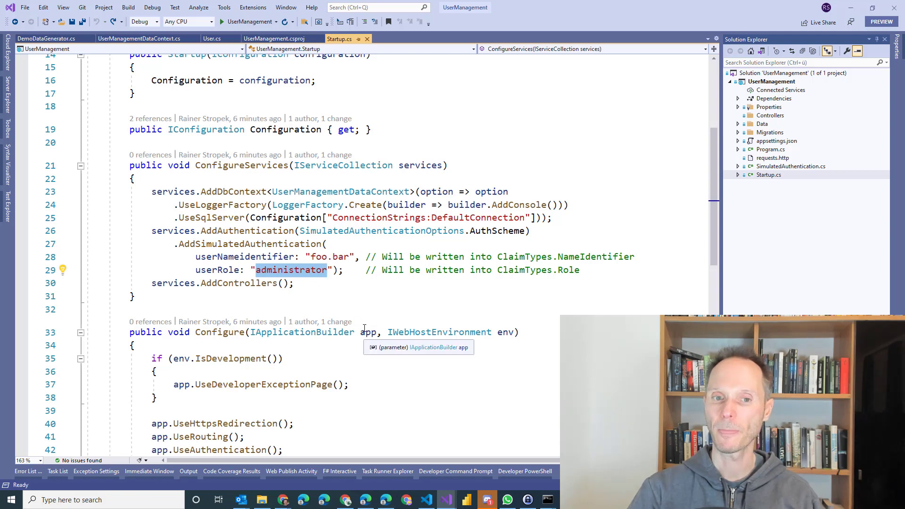
Step: Highlight the ClaimTypes.Role reference in the comment and scroll to the top of Startup.cs
double_click(246, 256)
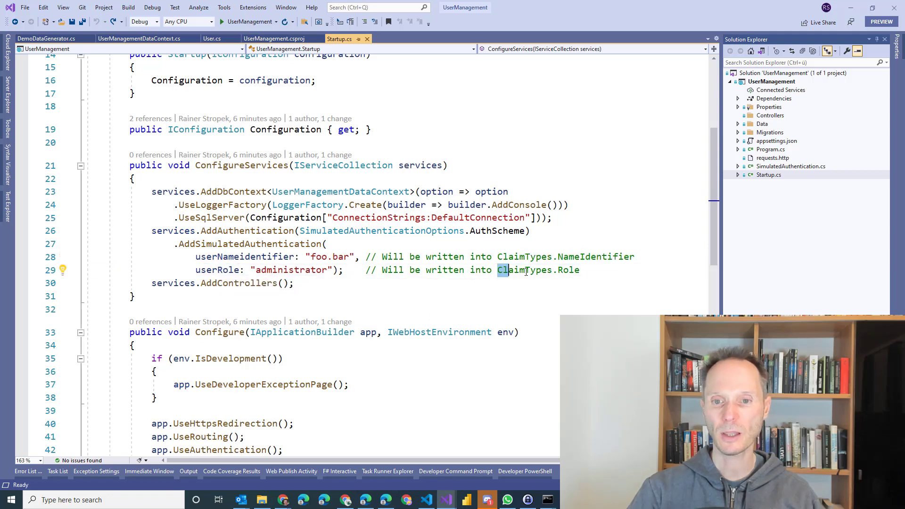
double_click(538, 269)
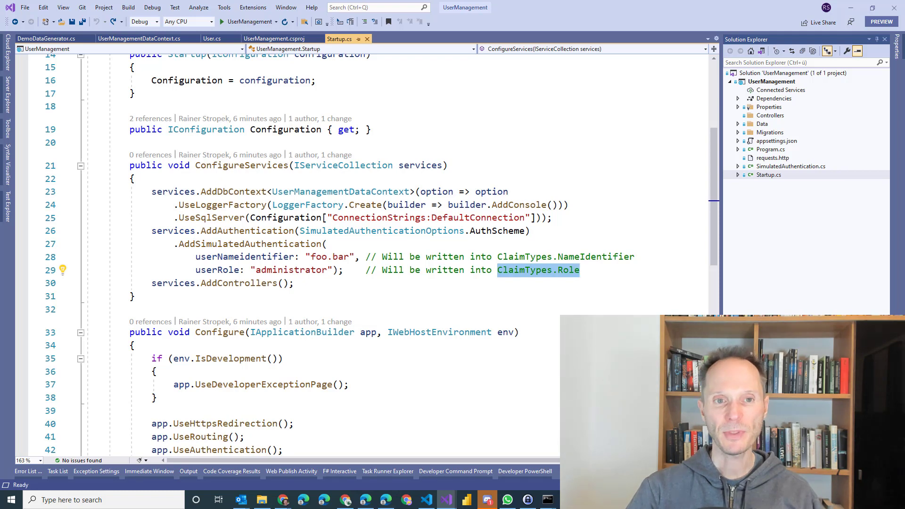
scroll(up, 3)
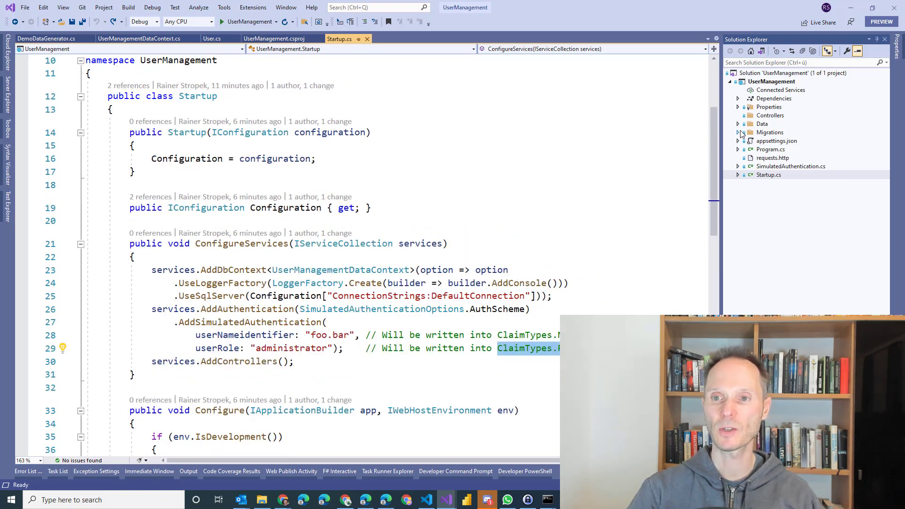
Step: Open User.cs from the Data folder, flipping between it and Startup.cs
click(738, 123)
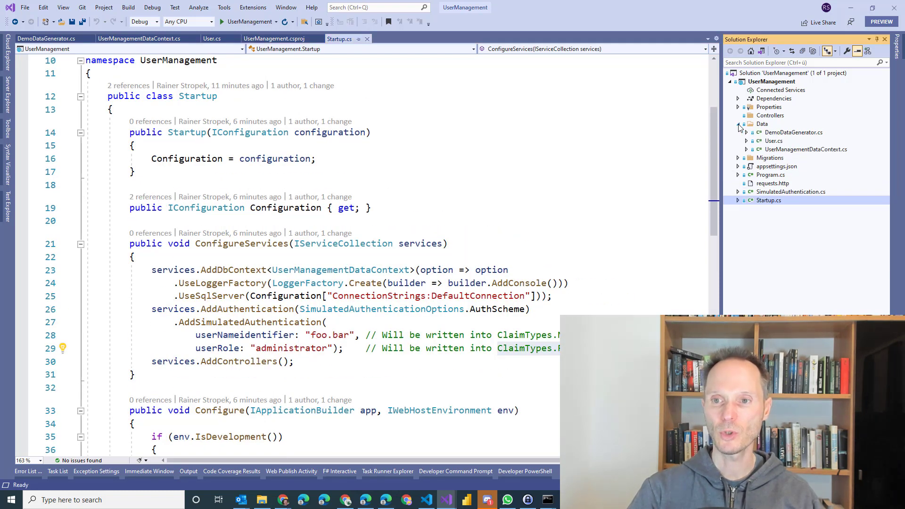
click(212, 38)
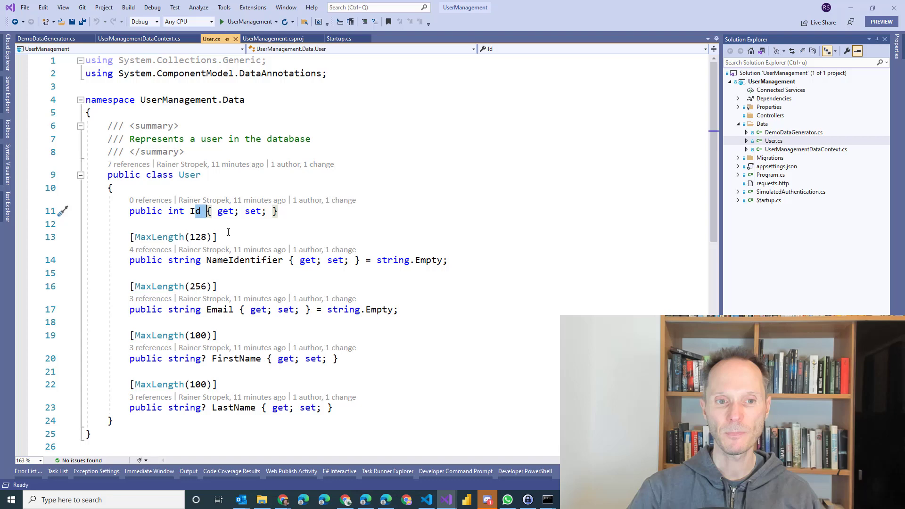
mouse_move(244, 260)
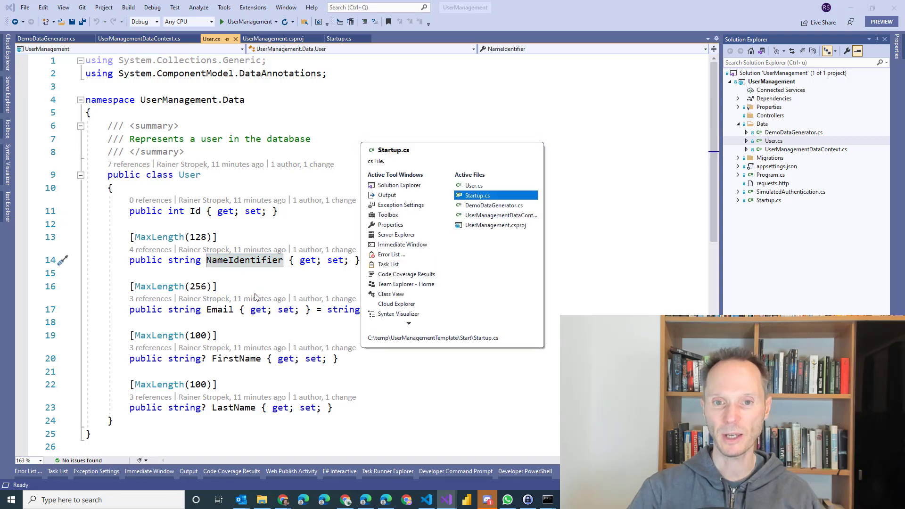
click(475, 196)
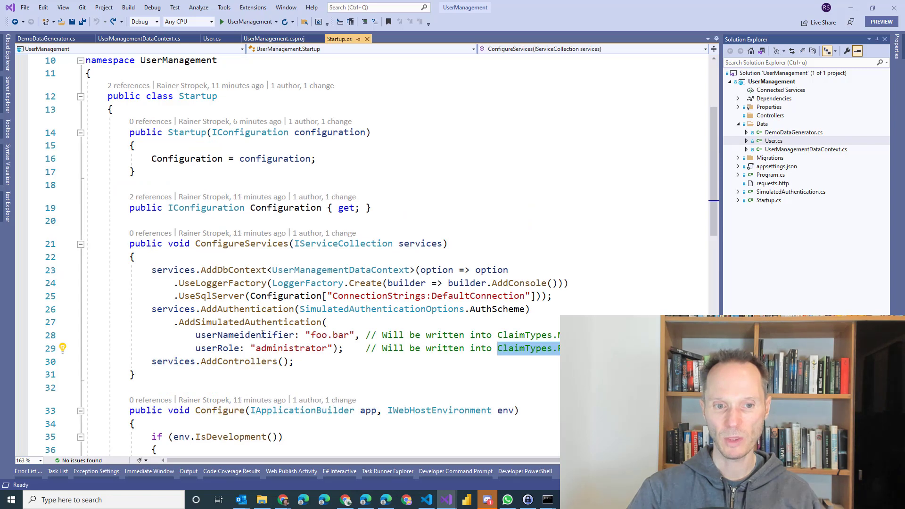
click(210, 37)
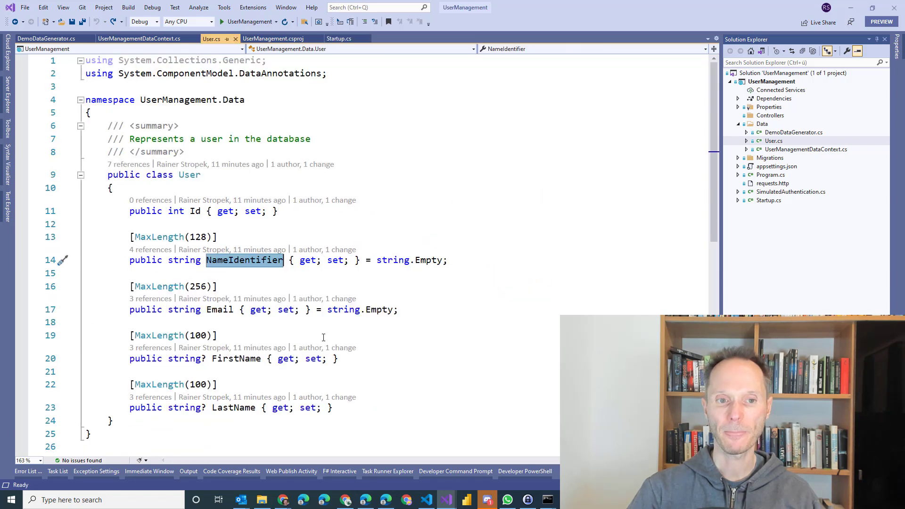
Step: Highlight the NameIdentifier property and open UserManagementDataContext.cs with its unique index
double_click(220, 309)
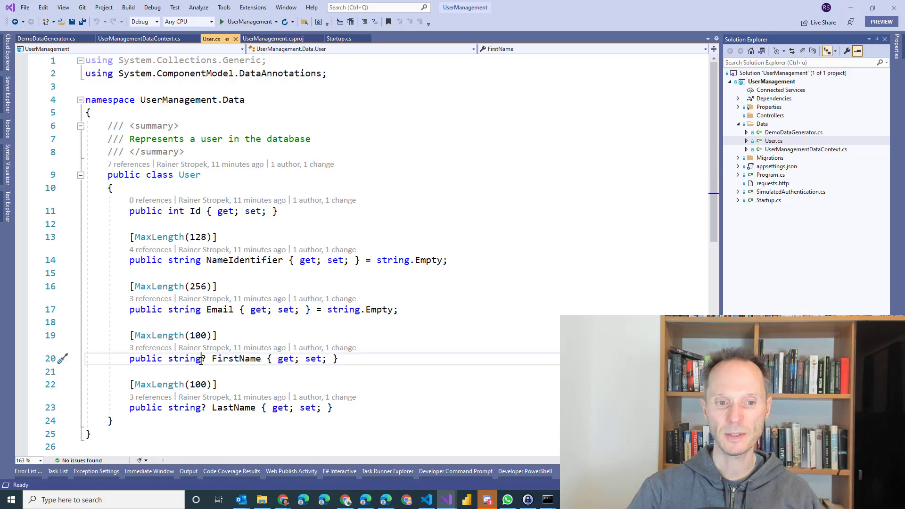
double_click(235, 358)
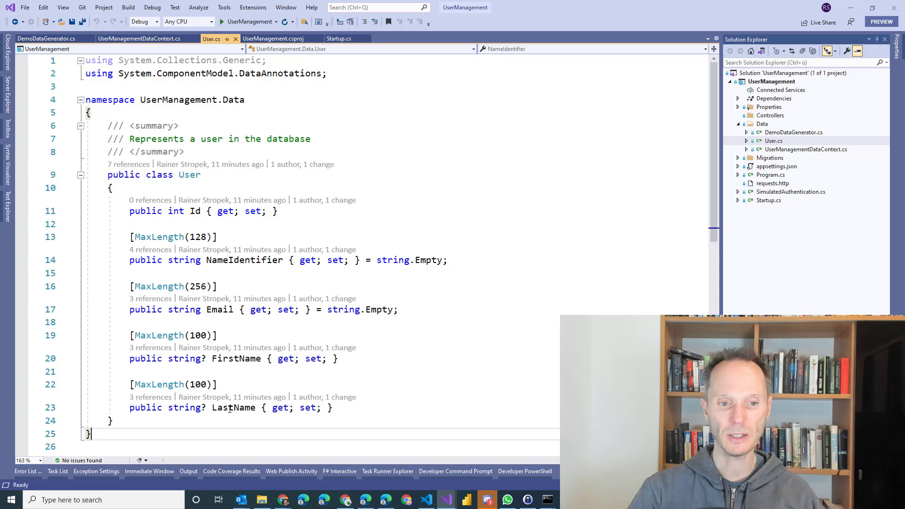
click(231, 407)
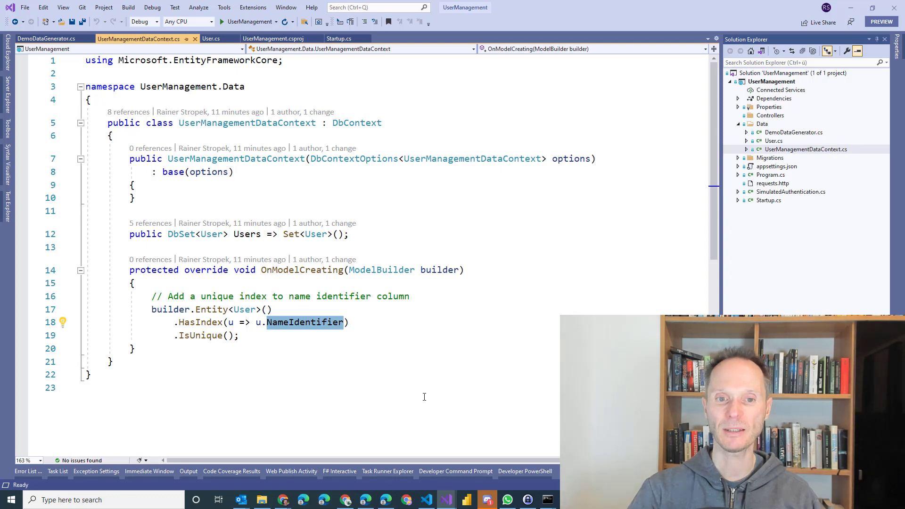
mouse_move(857, 261)
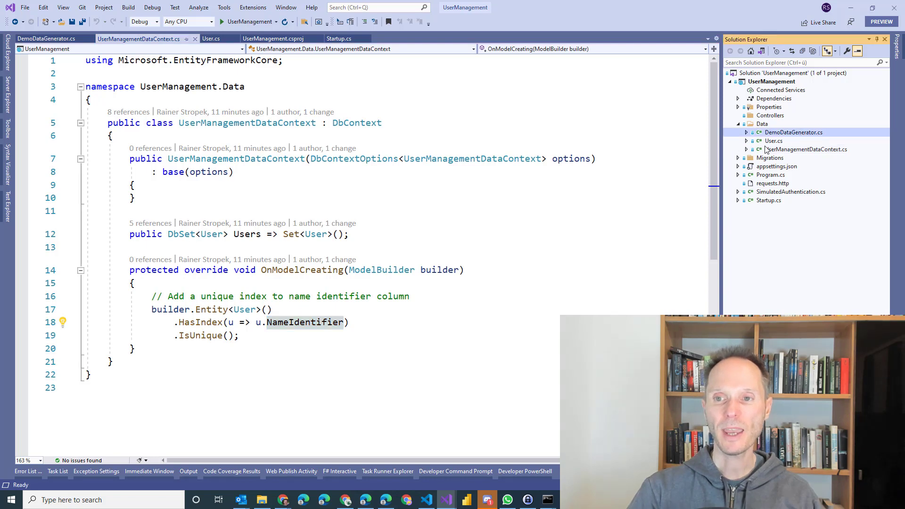
Step: Open DemoDataGenerator.cs and expand the collapsed 'Add some users' code
click(45, 38)
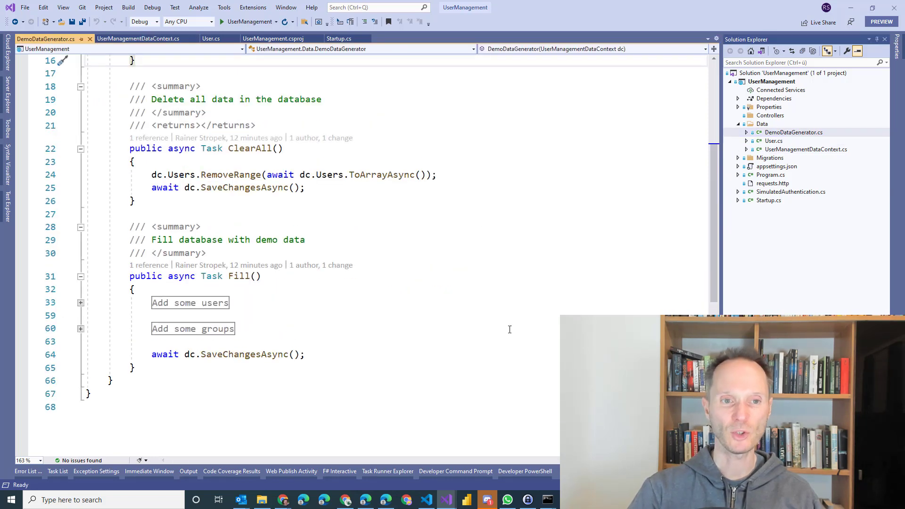
scroll(up, 3)
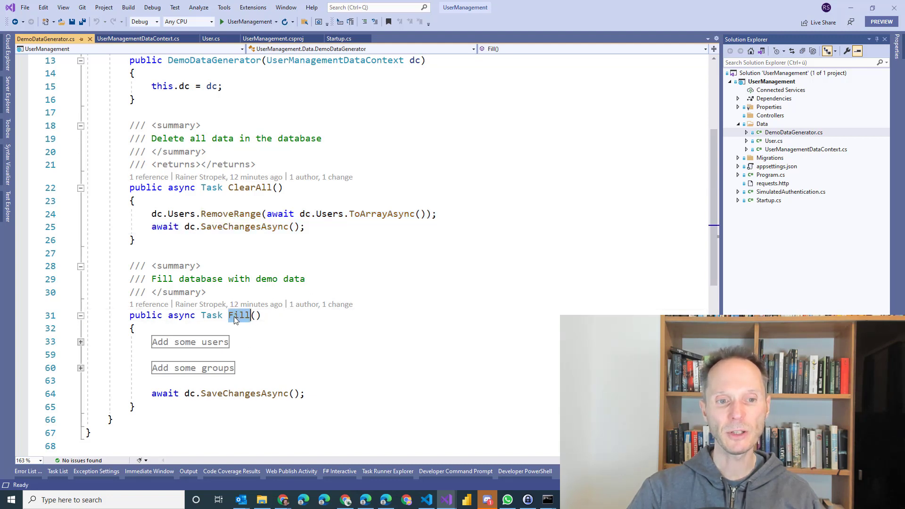
click(81, 341)
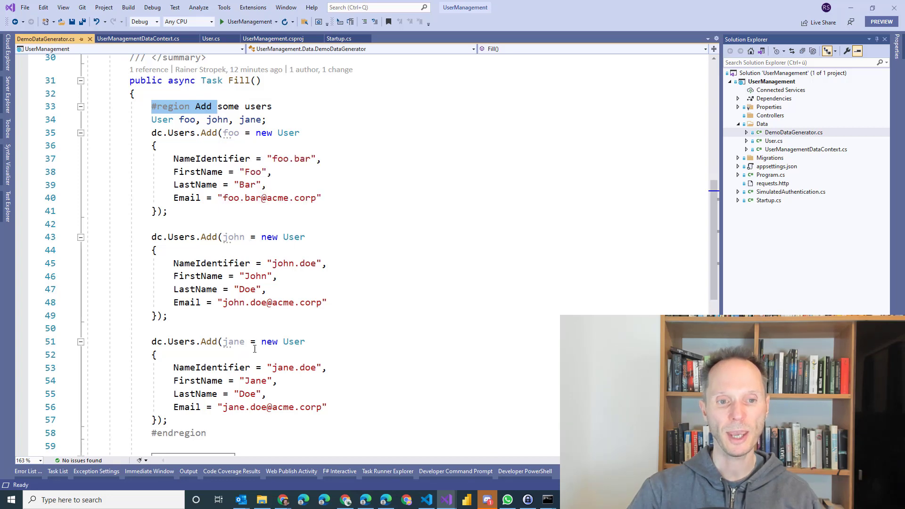
mouse_move(468, 355)
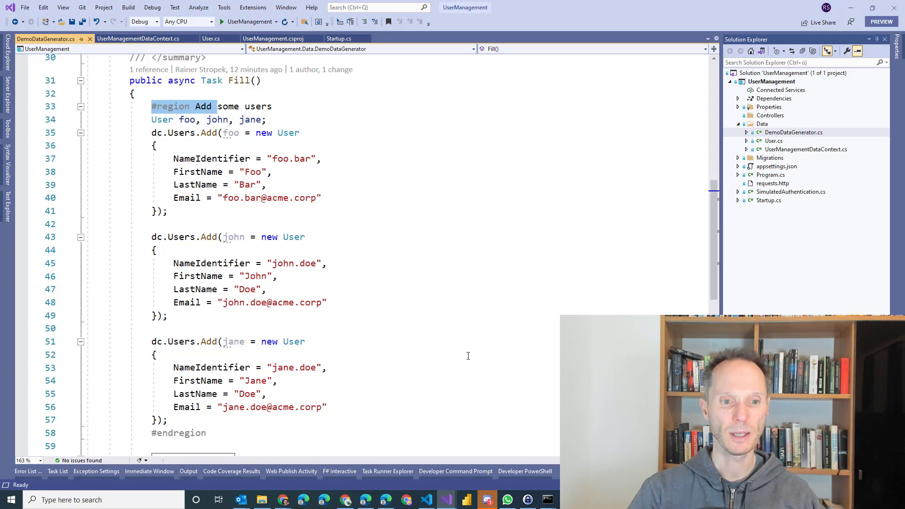
Step: Scroll through the demo-data seeding code for the three demo users
scroll(down, 3)
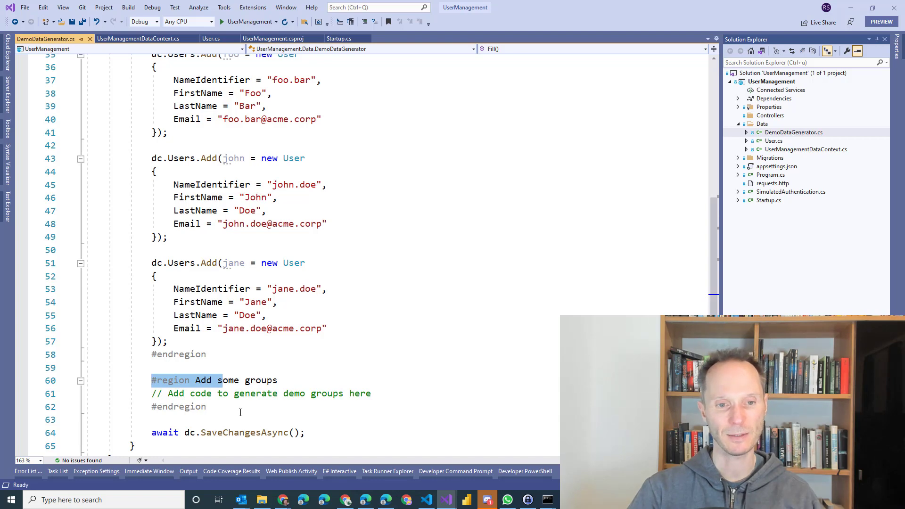
scroll(up, 3)
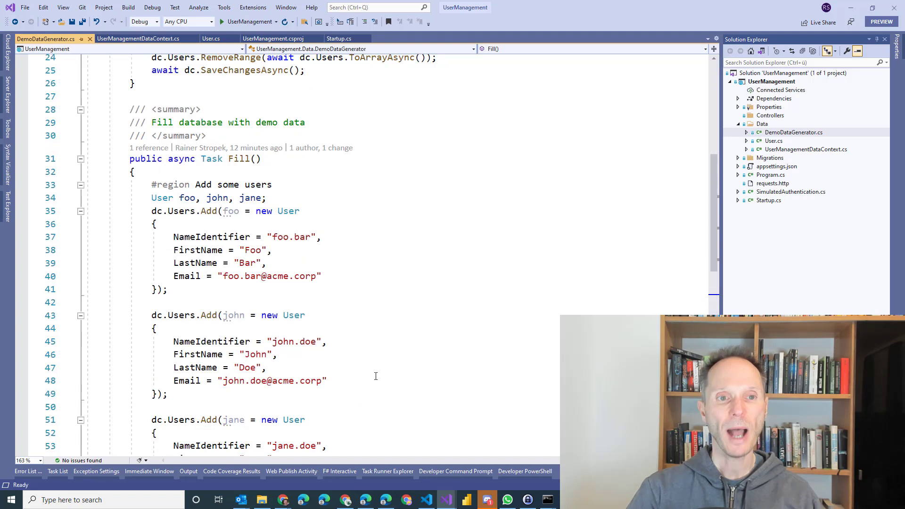
scroll(up, 3)
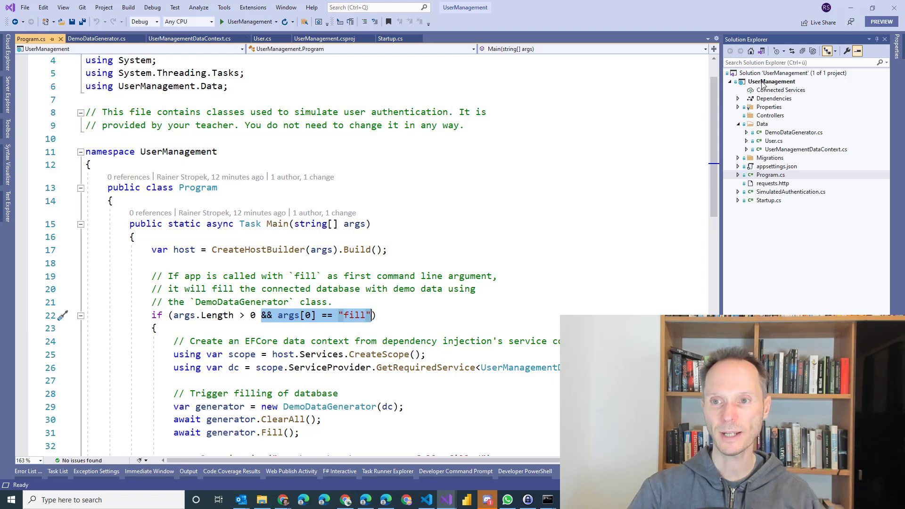
Step: Enter 'fill' as the project's debug application argument via Properties > Debug
right_click(771, 81)
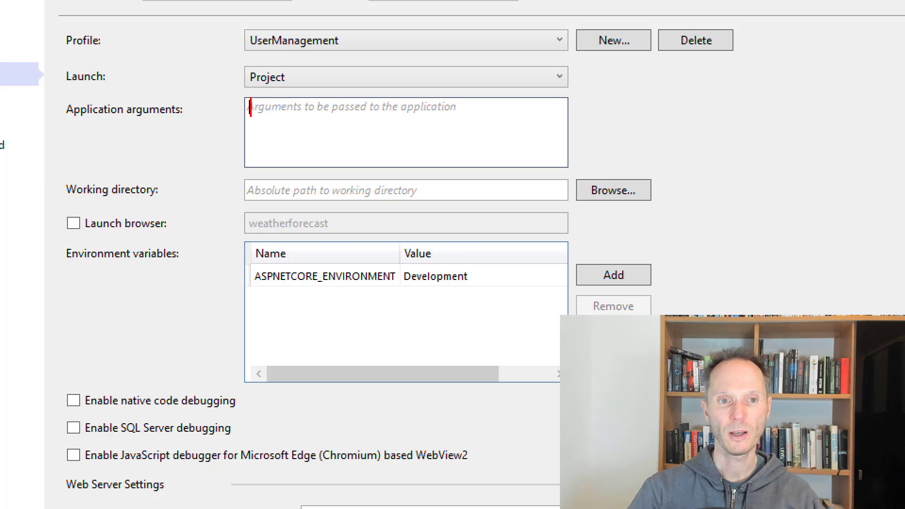
text(fill)
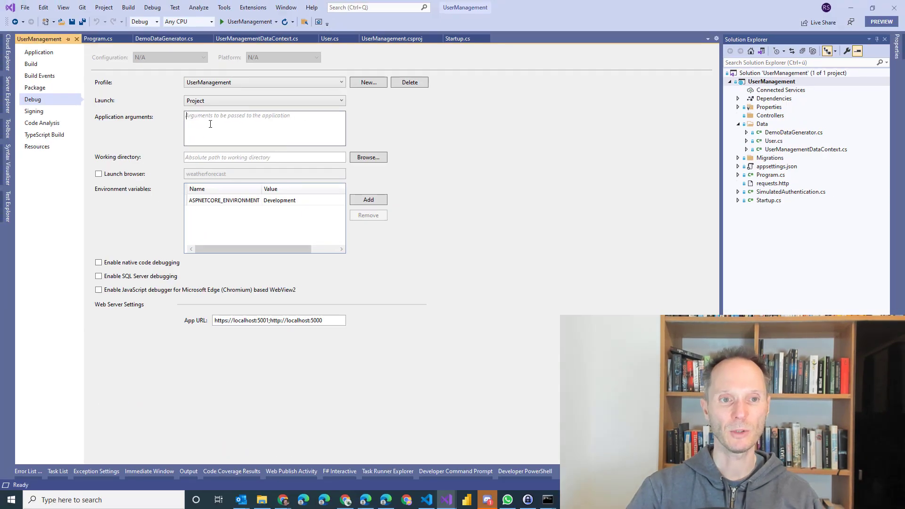
text(fill)
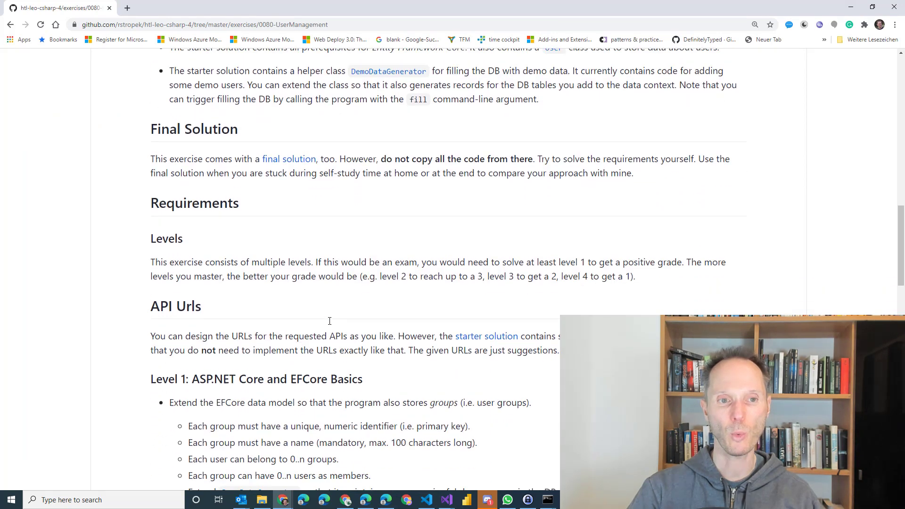
Step: Review the Level 1 heading and the EFCore data-model requirement
scroll(down, 3)
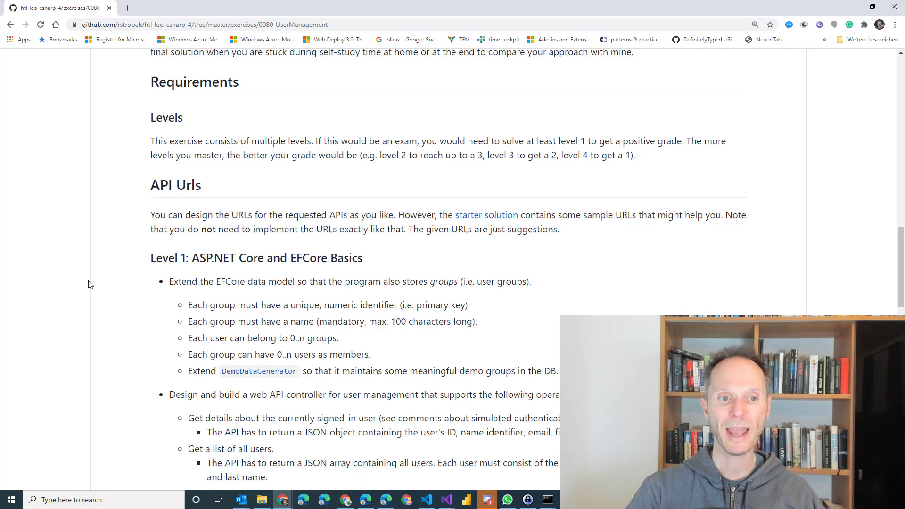
mouse_move(154, 269)
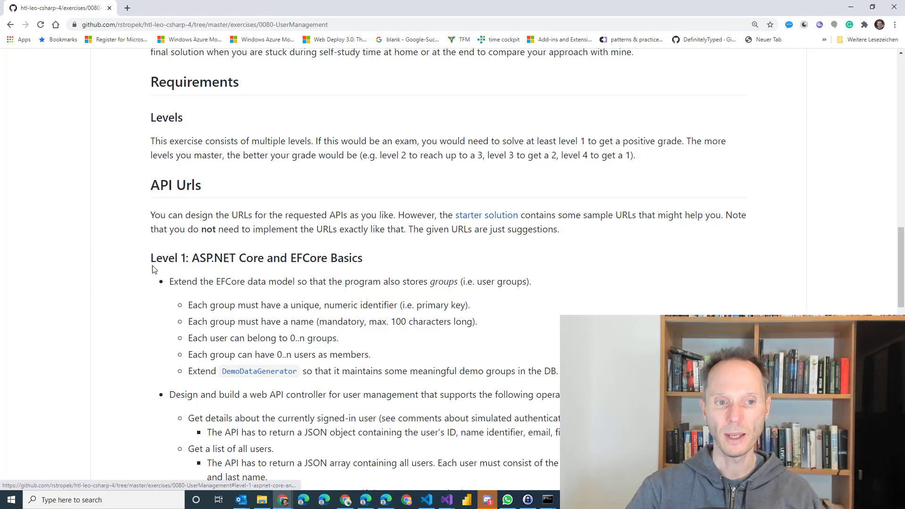
double_click(167, 257)
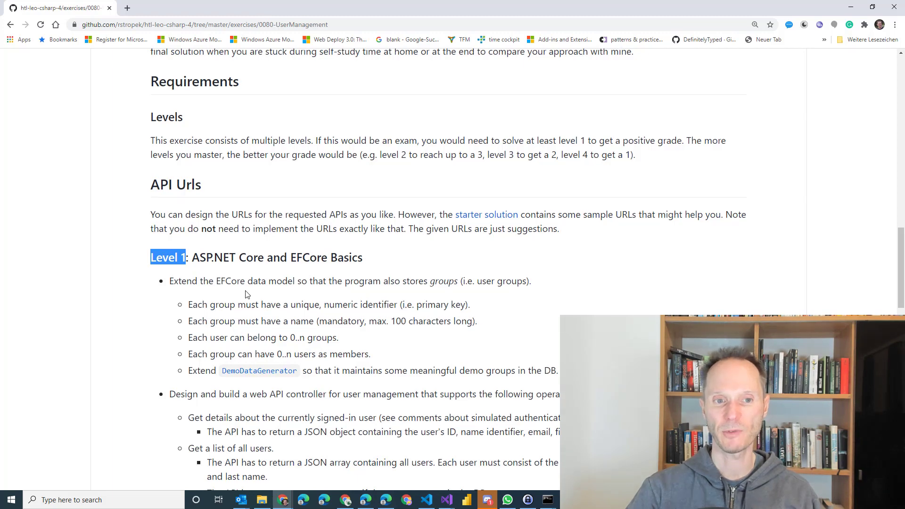
scroll(down, 3)
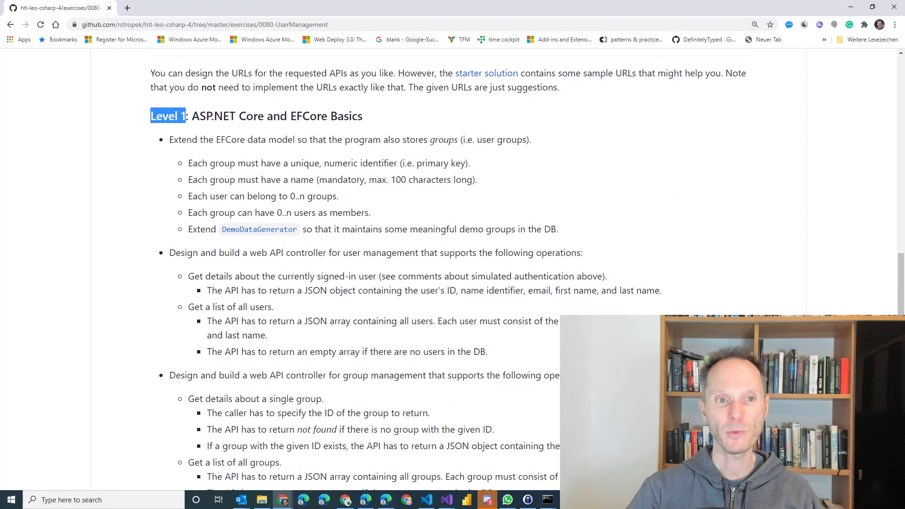
scroll(down, 3)
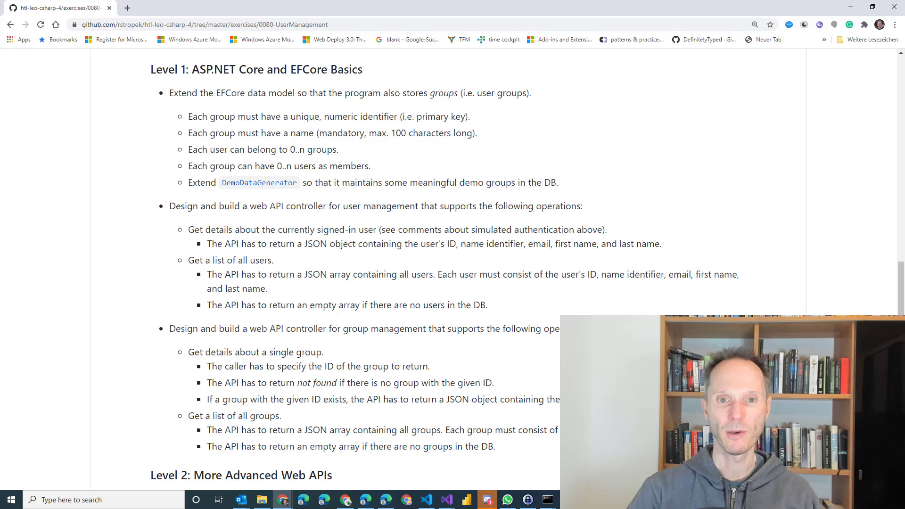
double_click(183, 93)
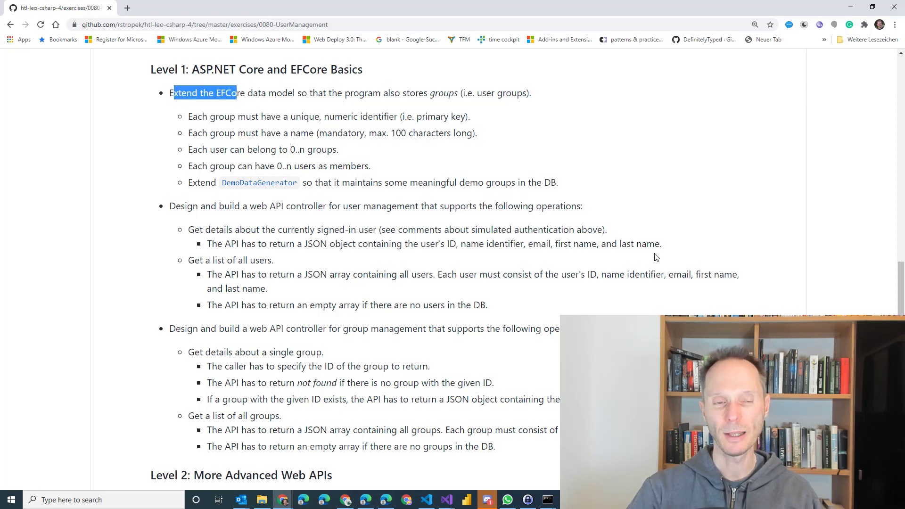
mouse_move(381, 165)
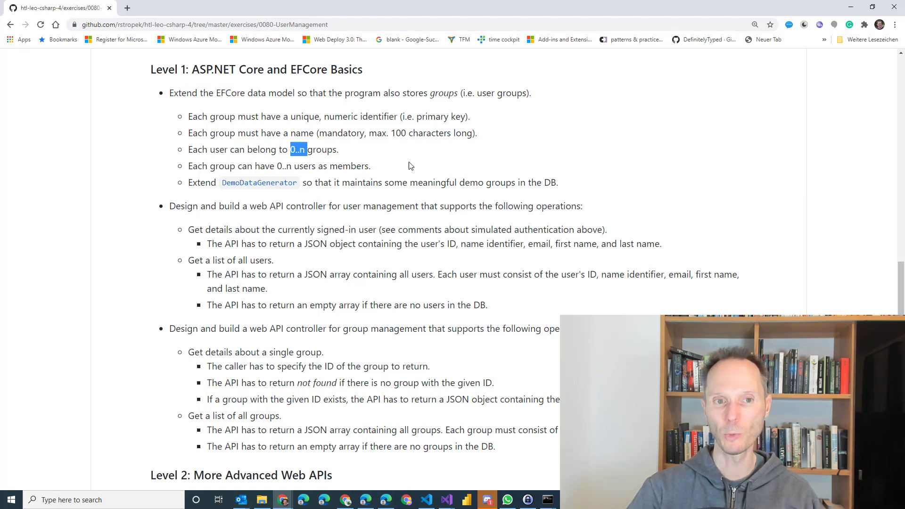
mouse_move(279, 172)
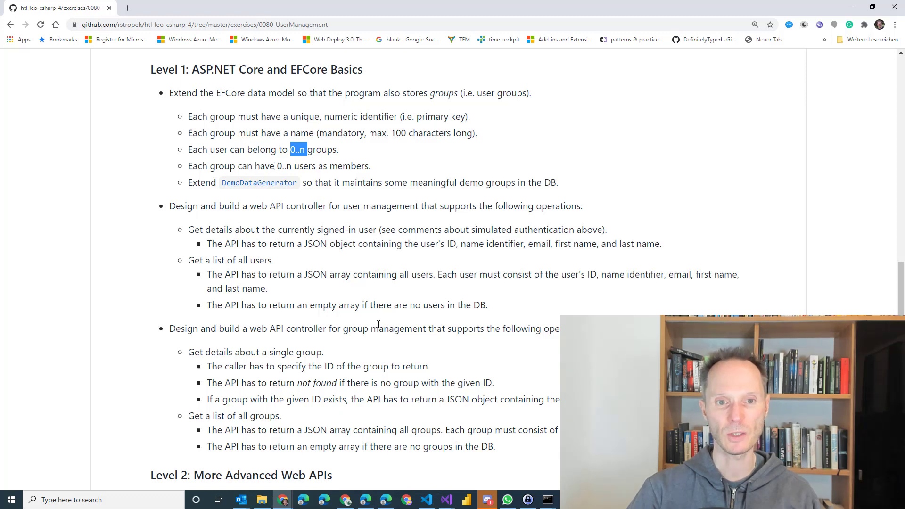
mouse_move(266, 221)
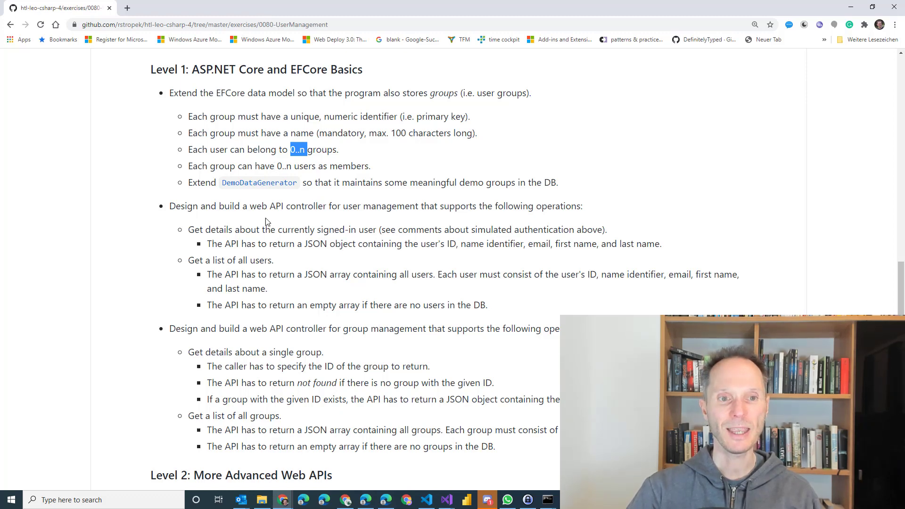
mouse_move(259, 182)
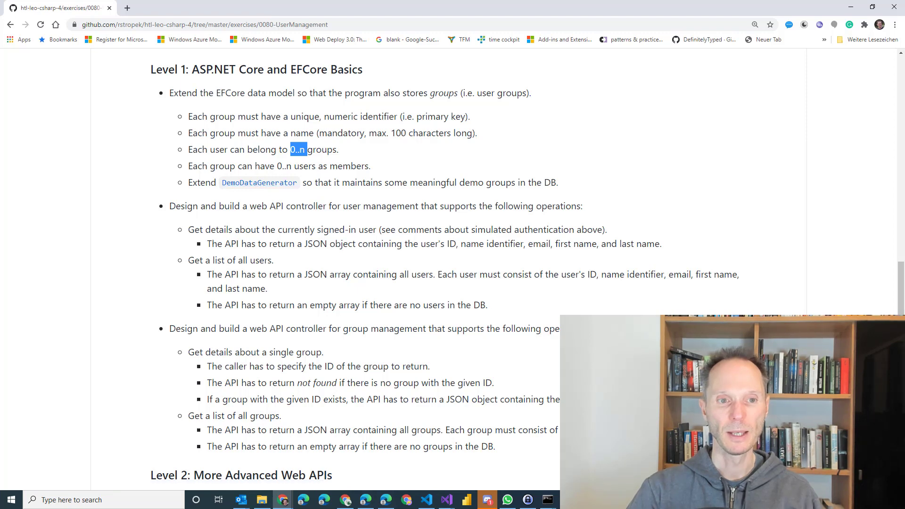
Step: Highlight the 'currently signed-in user' wording in the user web API requirements
scroll(down, 3)
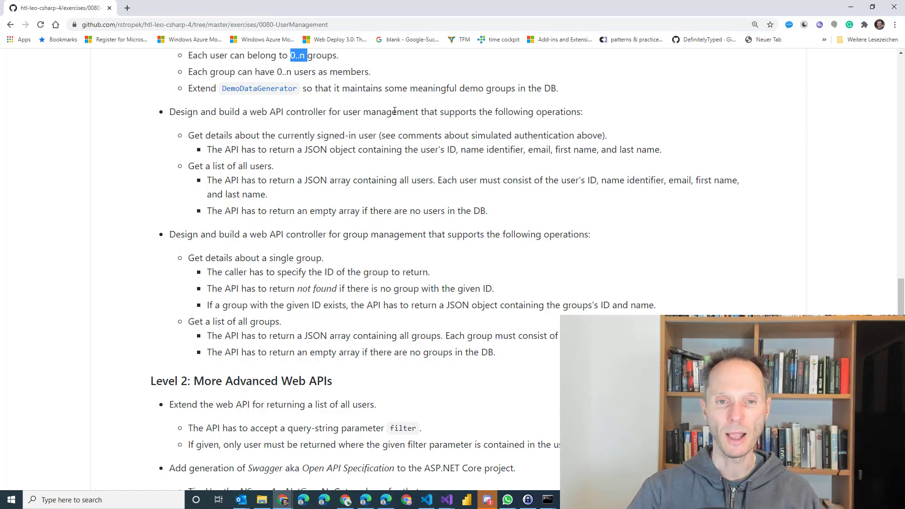
mouse_move(394, 191)
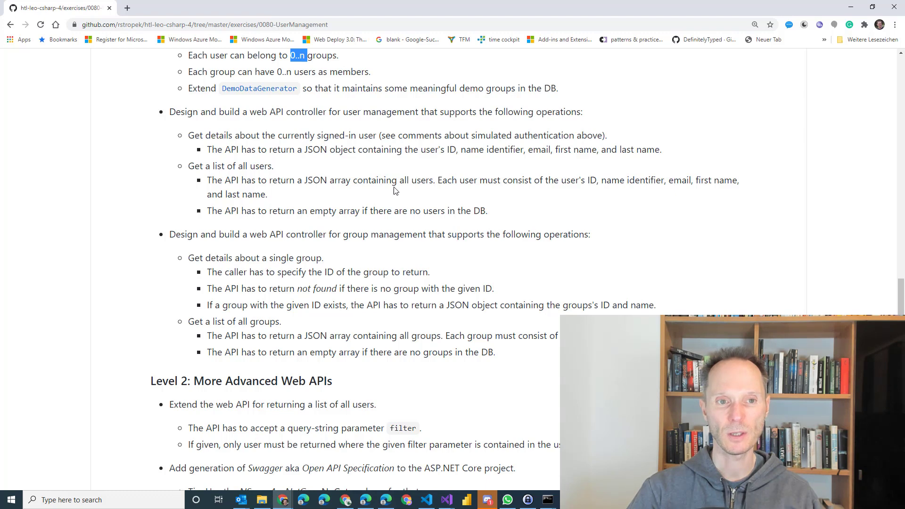
drag(216, 135, 288, 135)
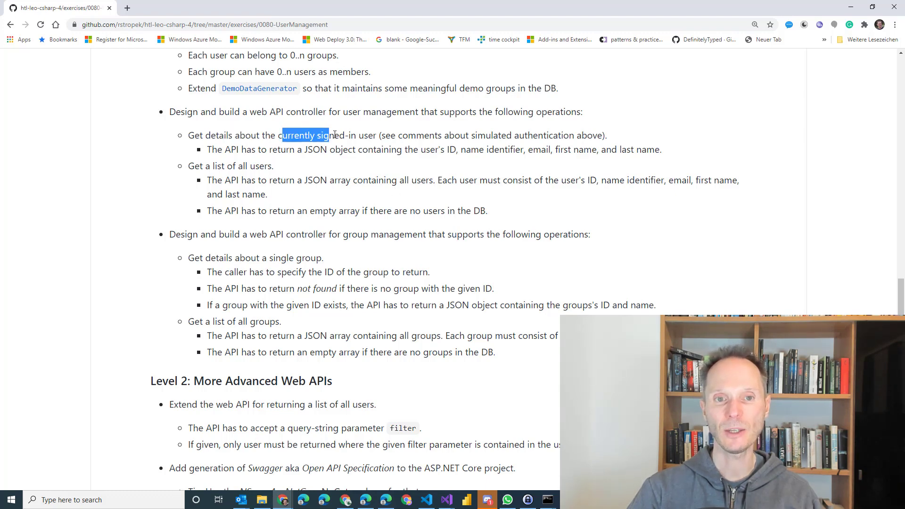
click(387, 161)
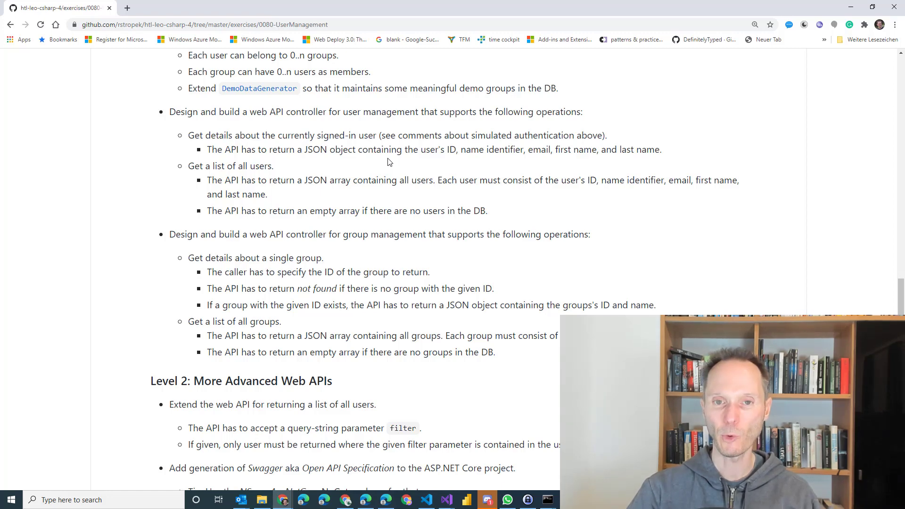
mouse_move(315, 149)
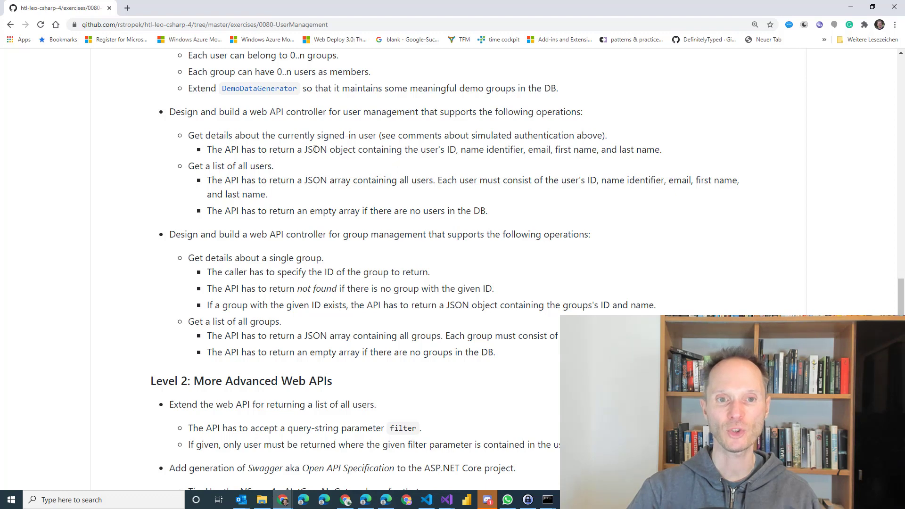
mouse_move(357, 170)
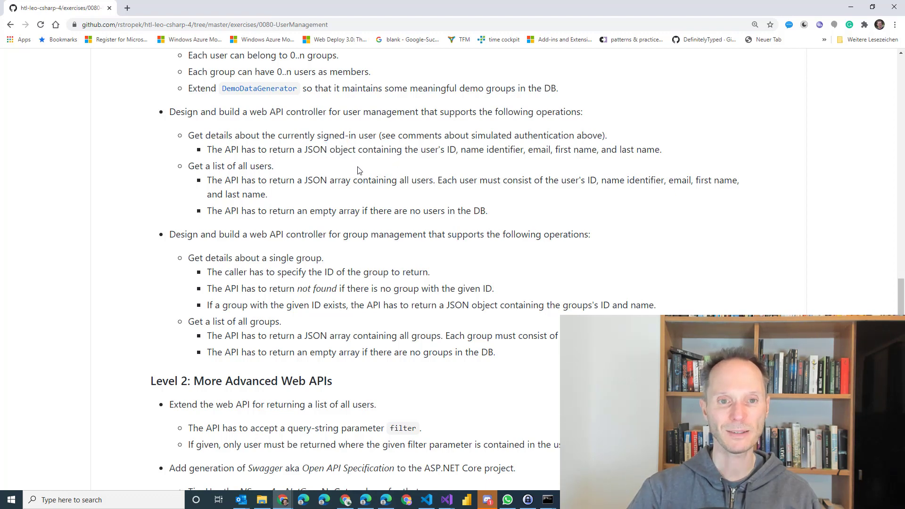
mouse_move(660, 153)
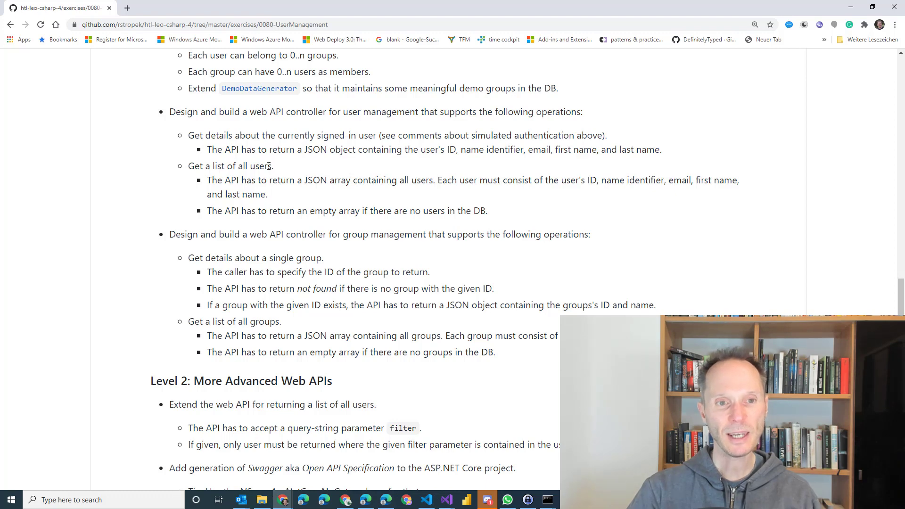
mouse_move(284, 169)
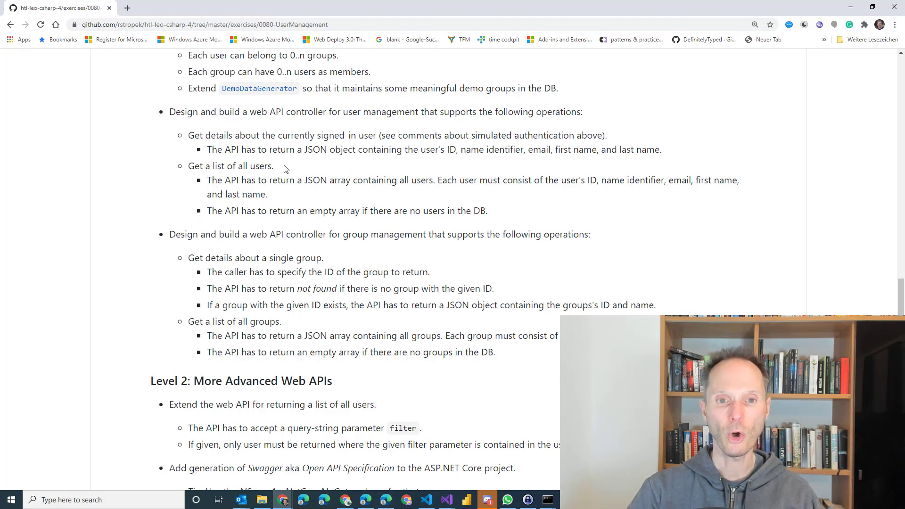
mouse_move(305, 180)
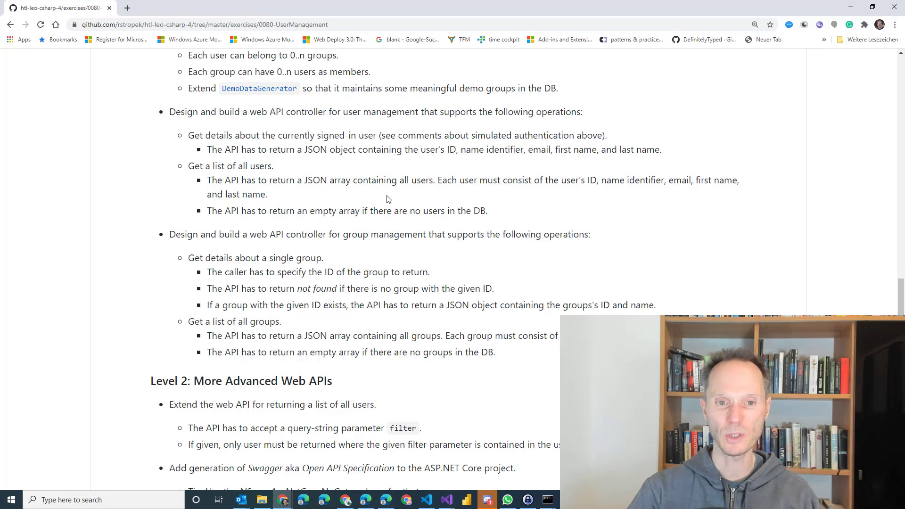
mouse_move(682, 259)
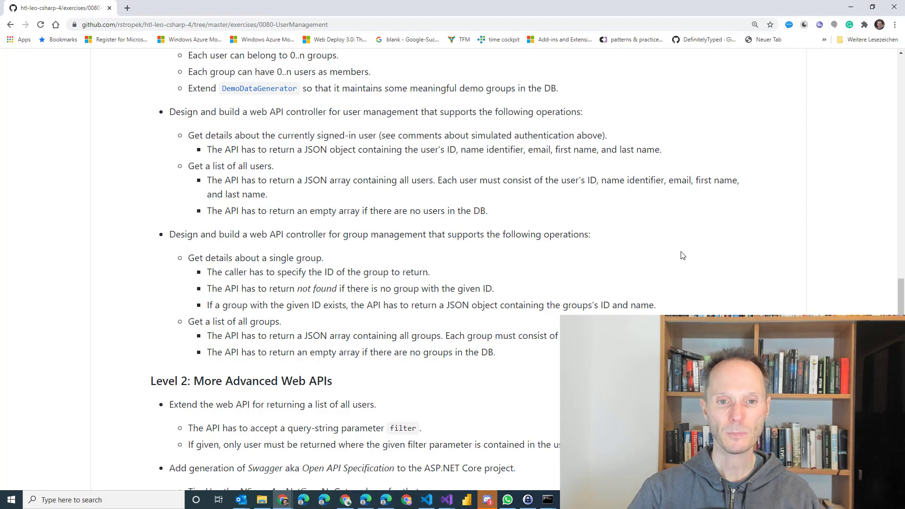
Step: Highlight the group details requirement, then scroll back over the Level 1 API list
scroll(down, 3)
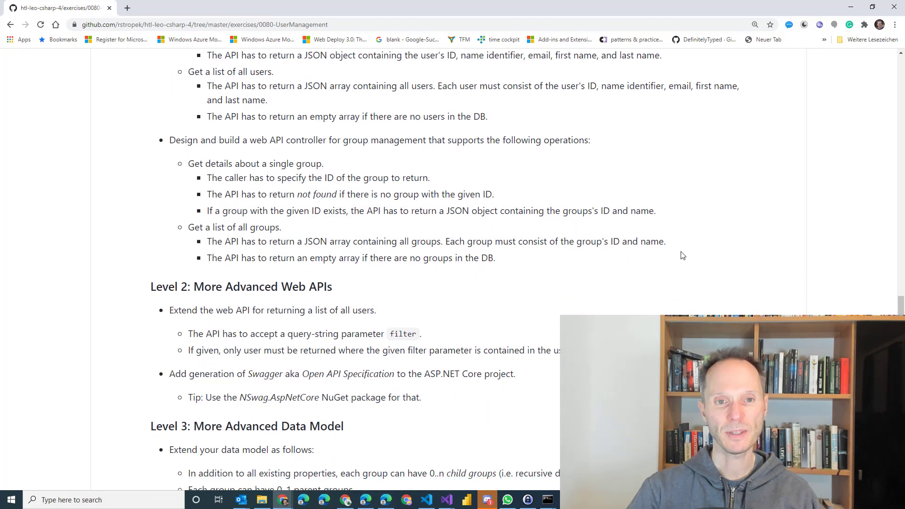
mouse_move(674, 248)
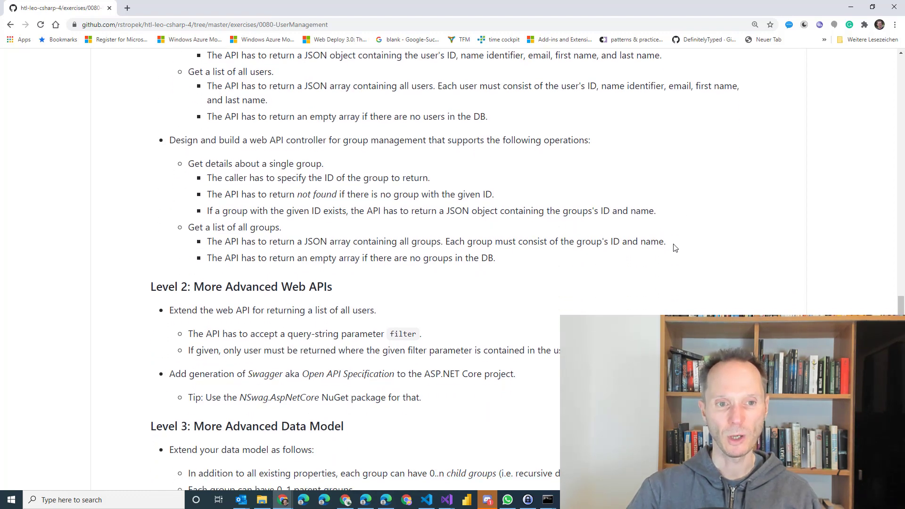
double_click(194, 227)
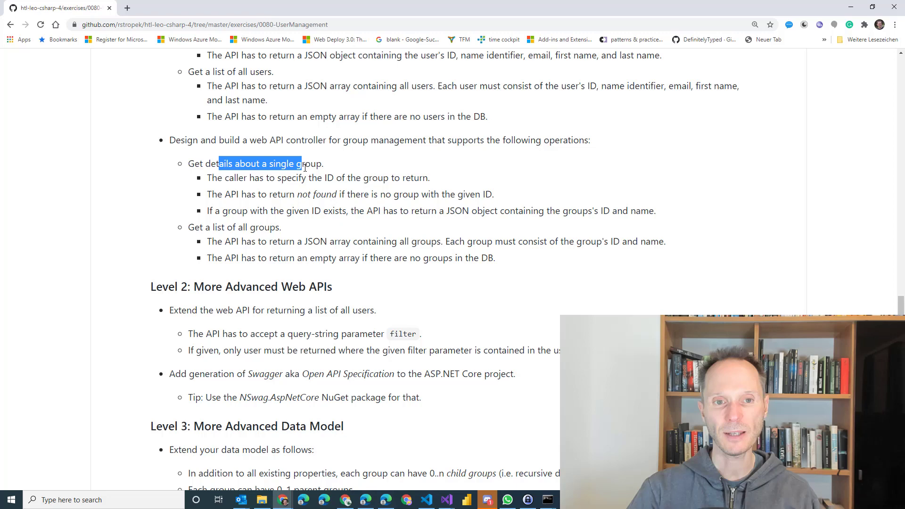
click(408, 239)
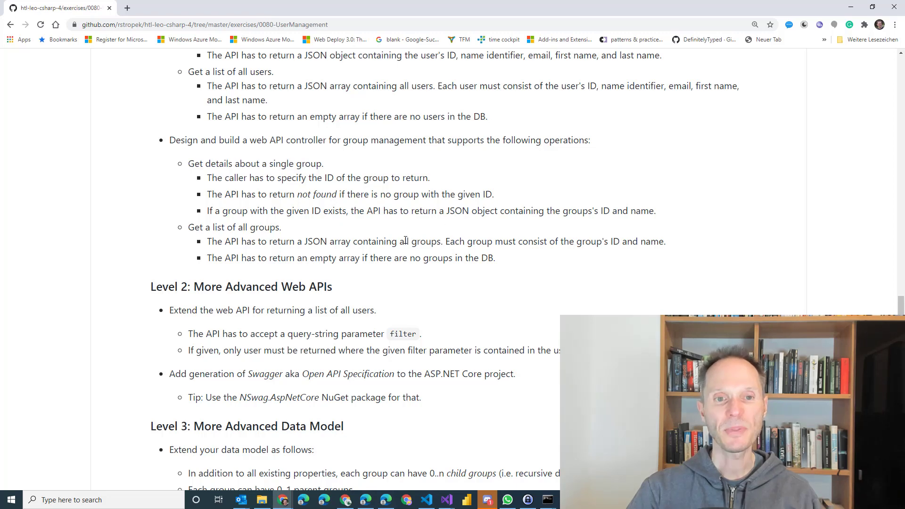
mouse_move(326, 178)
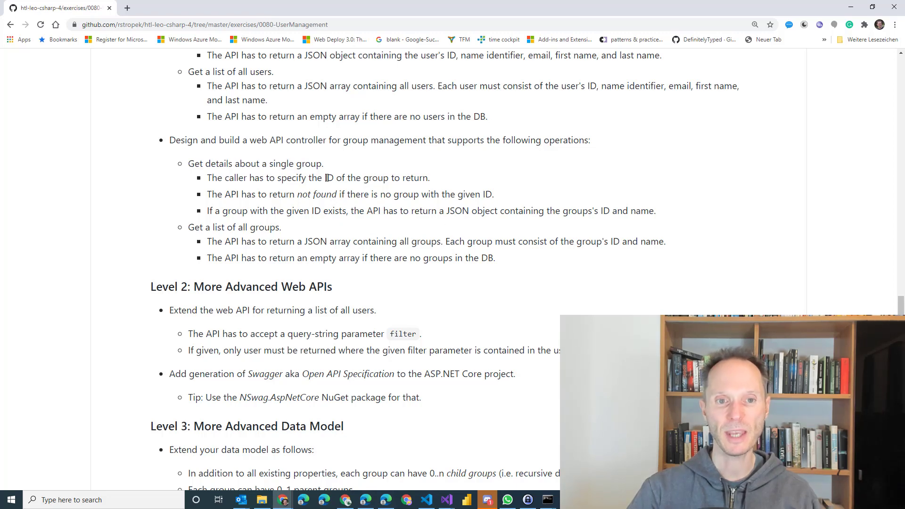
mouse_move(456, 276)
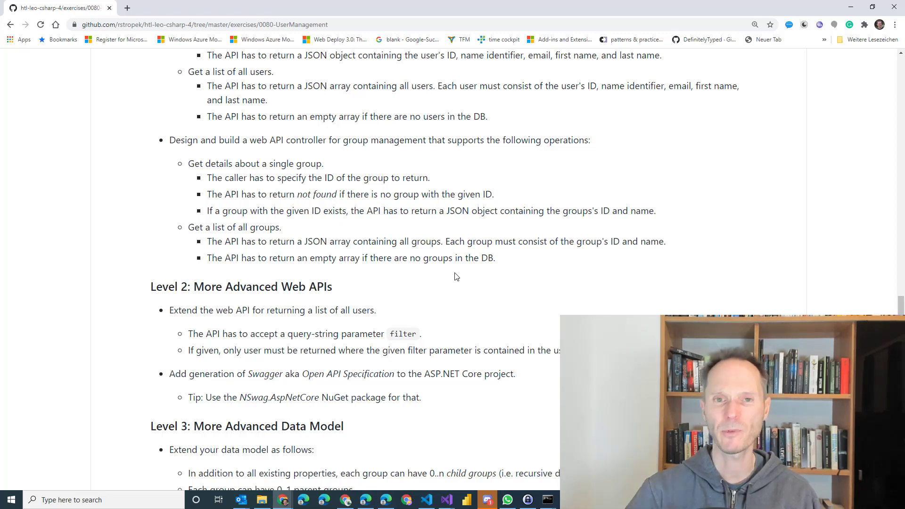
scroll(up, 3)
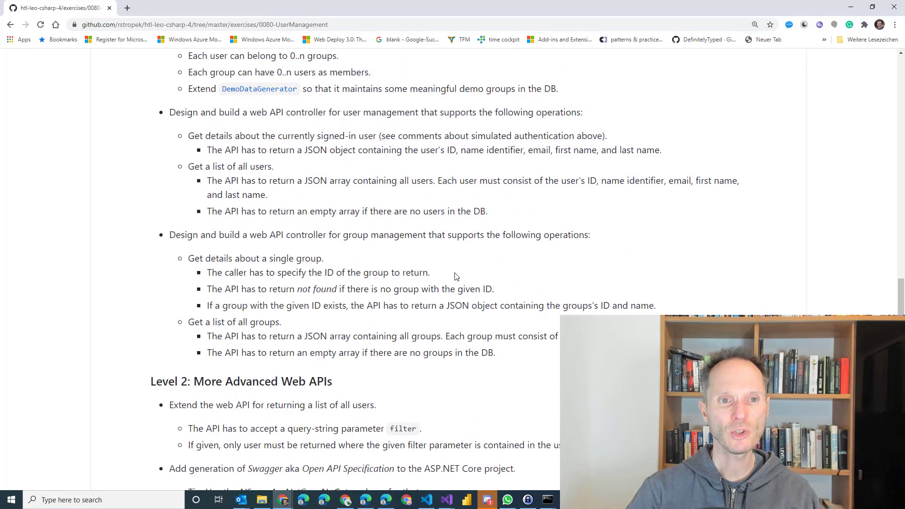
scroll(up, 3)
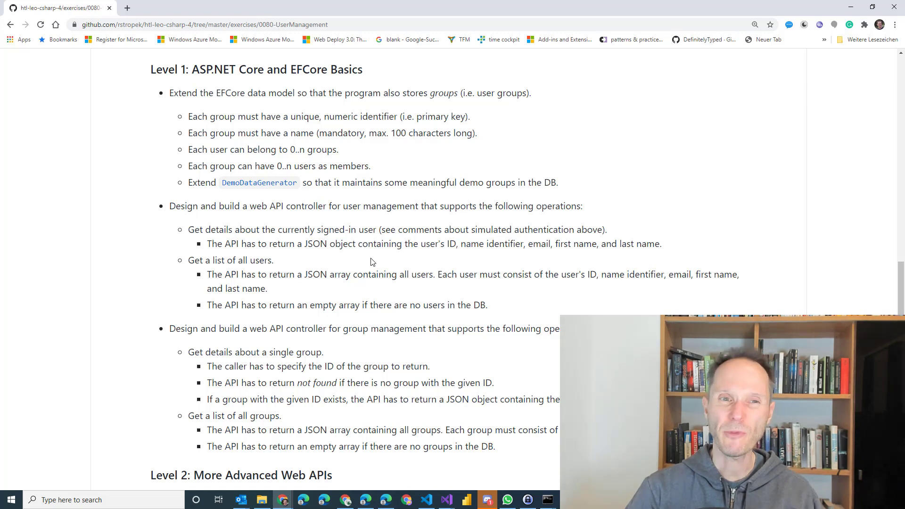
mouse_move(659, 279)
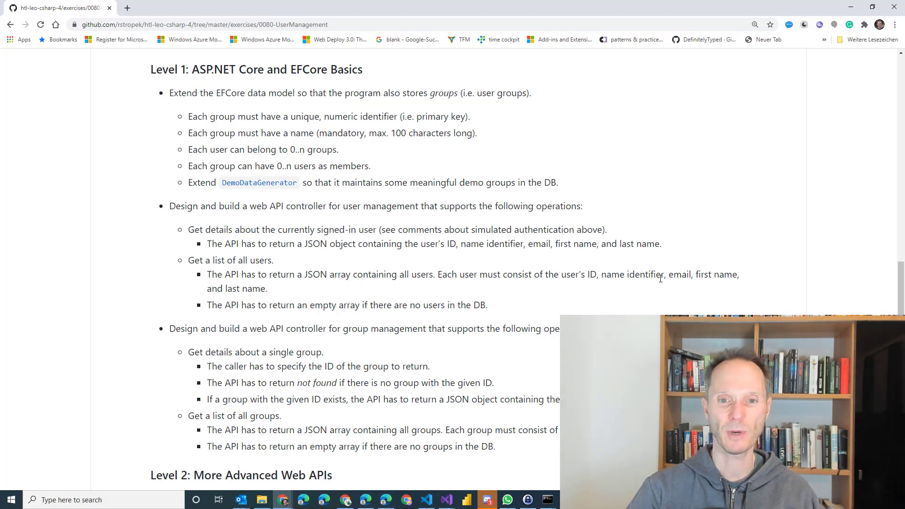
scroll(down, 3)
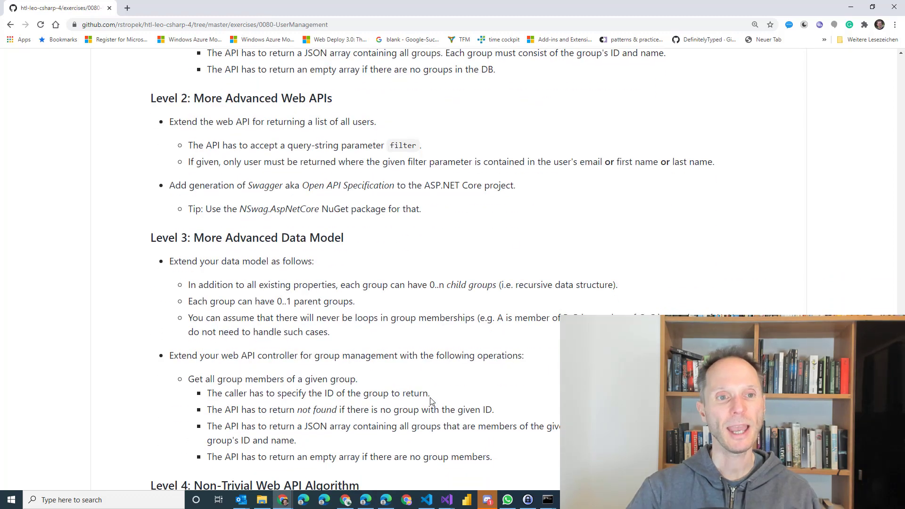
mouse_move(199, 132)
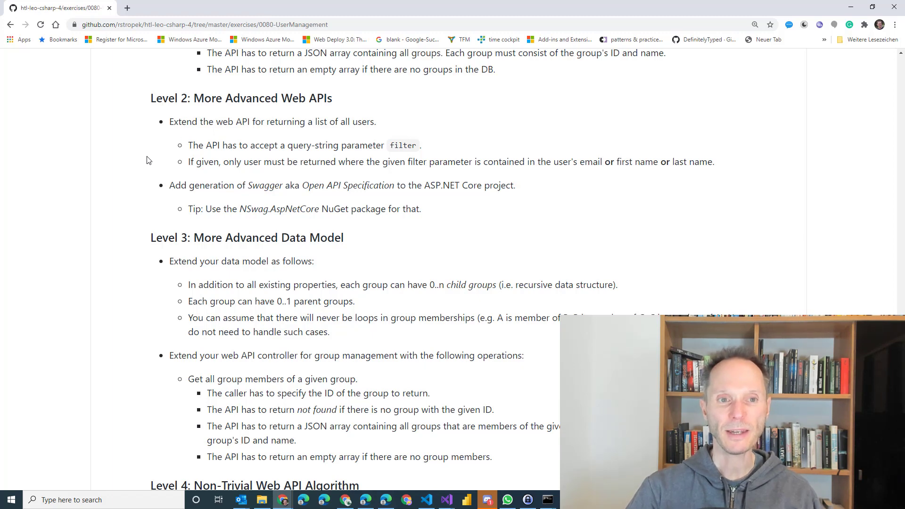
mouse_move(220, 137)
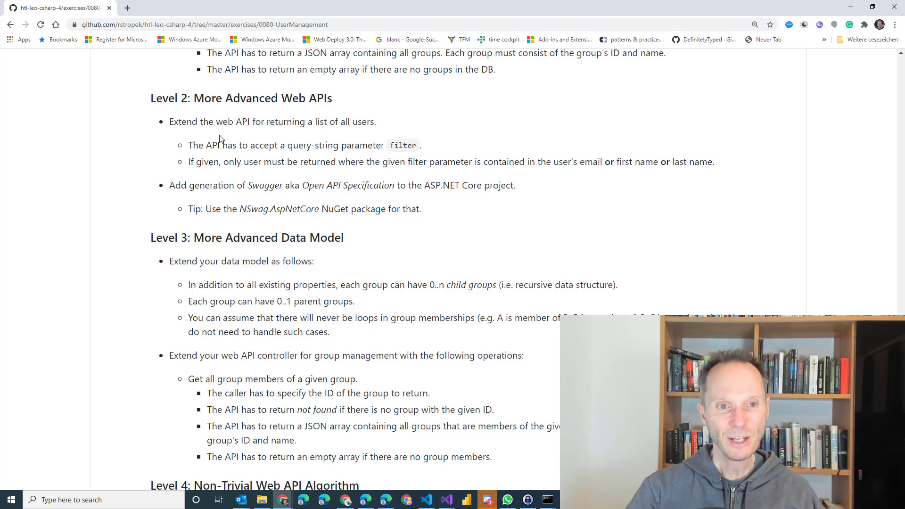
mouse_move(356, 124)
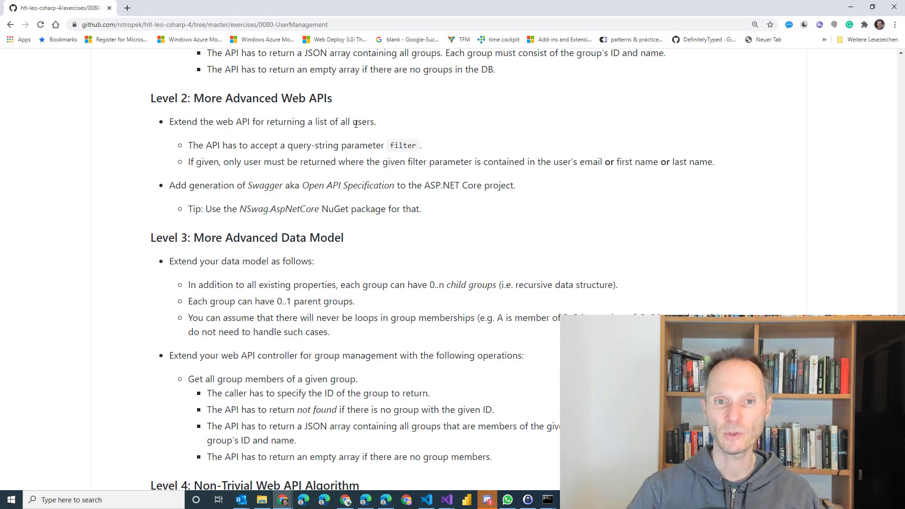
mouse_move(516, 245)
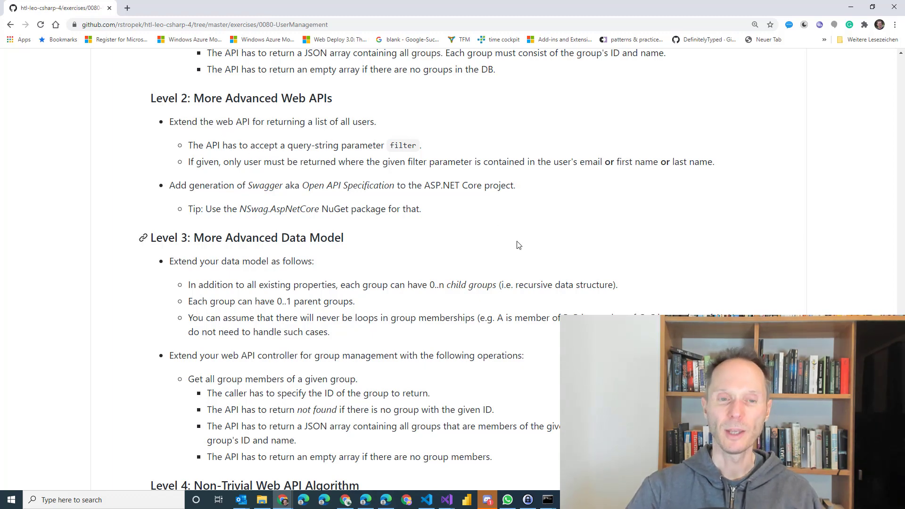
Step: Highlight the 'filter' query-string parameter in the Level 2 requirements
double_click(402, 146)
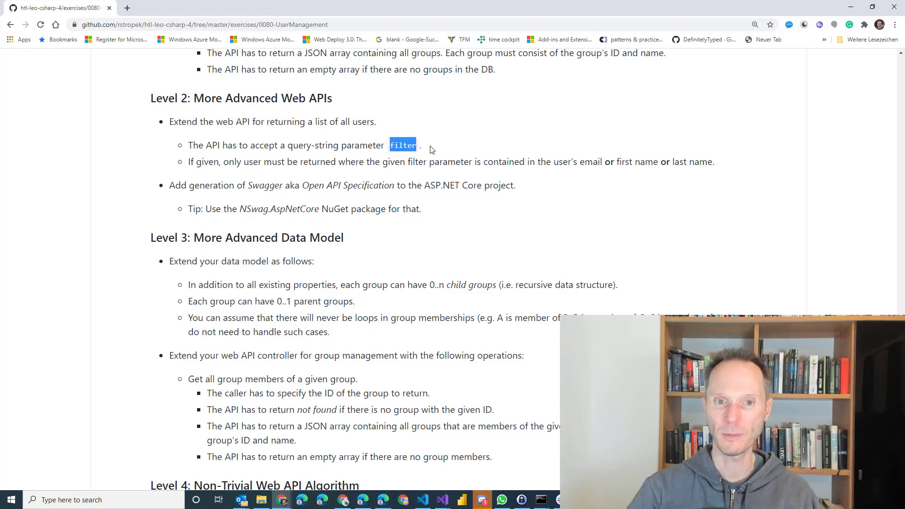
mouse_move(207, 167)
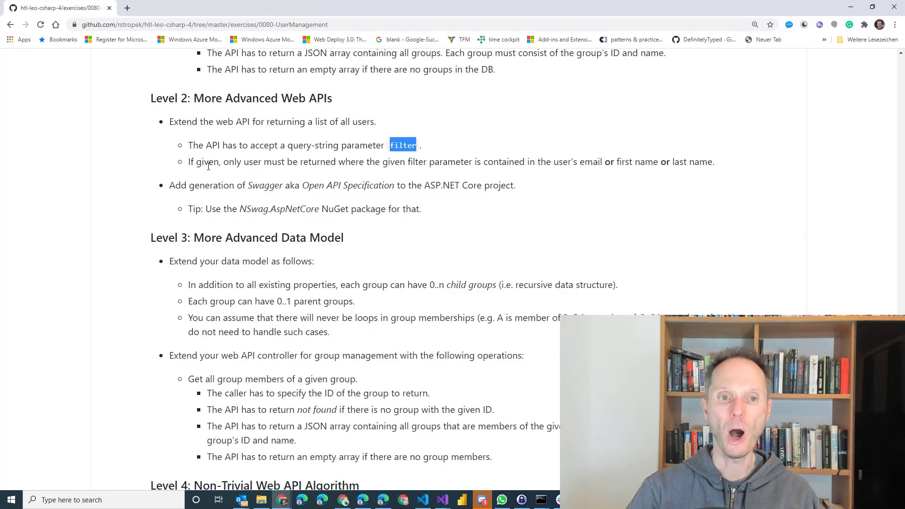
mouse_move(323, 174)
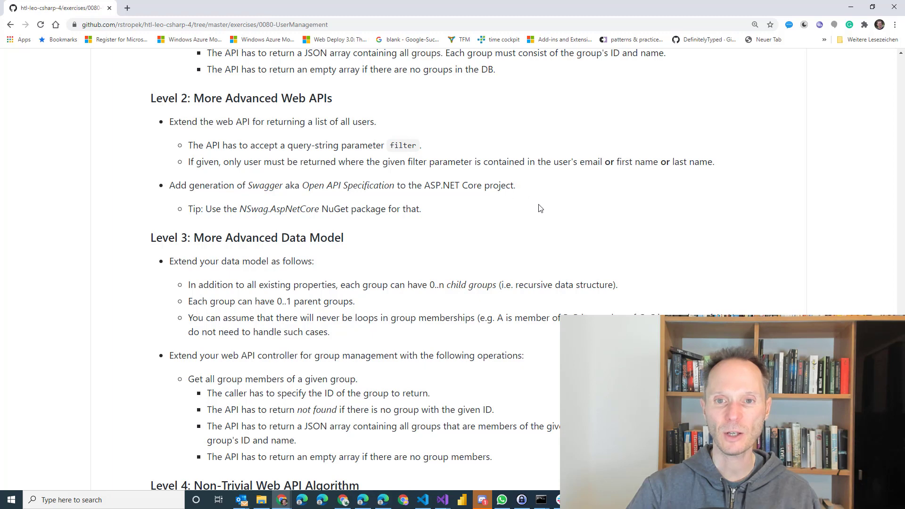
mouse_move(600, 166)
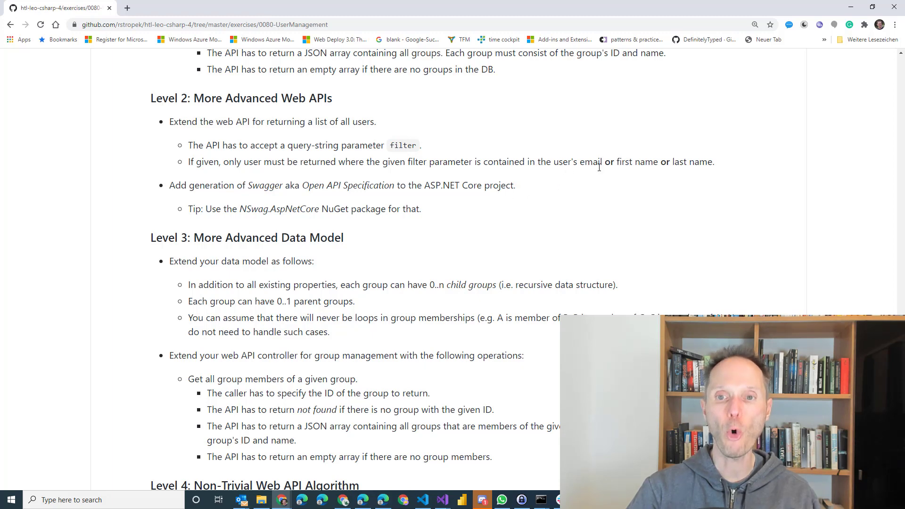
mouse_move(684, 174)
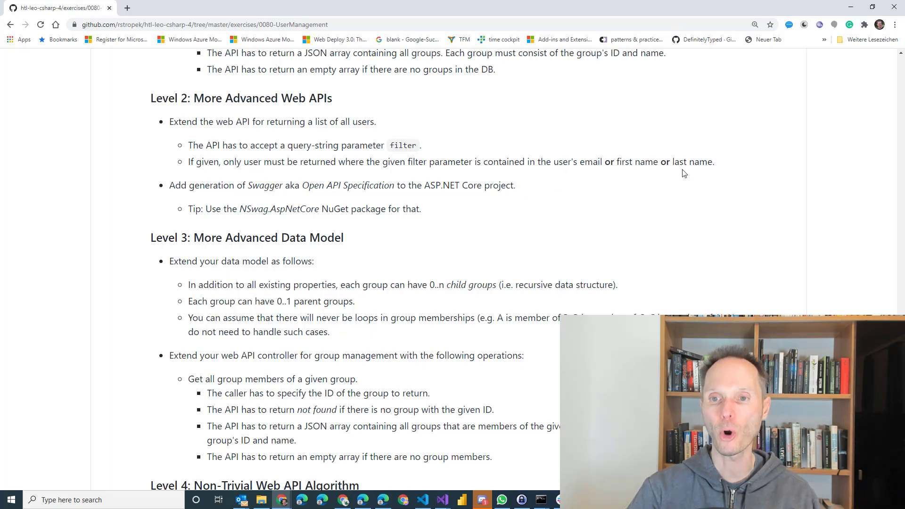
mouse_move(704, 171)
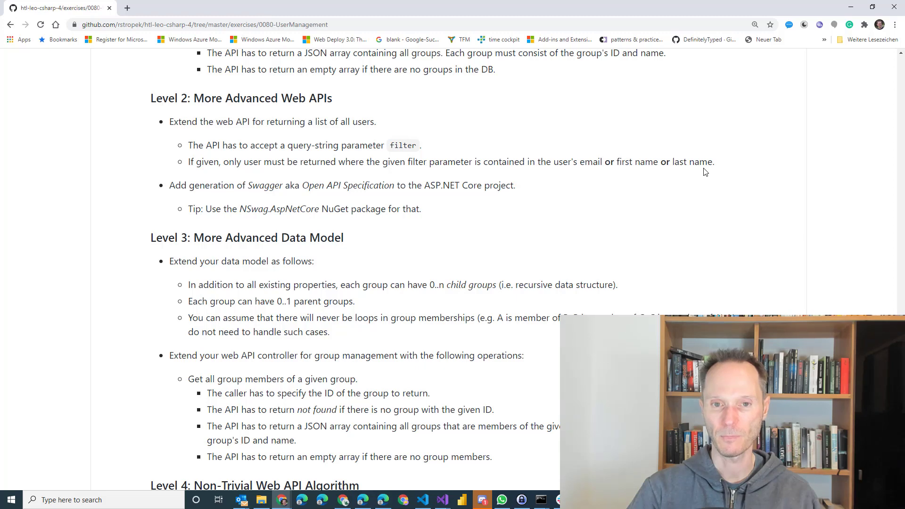
mouse_move(309, 220)
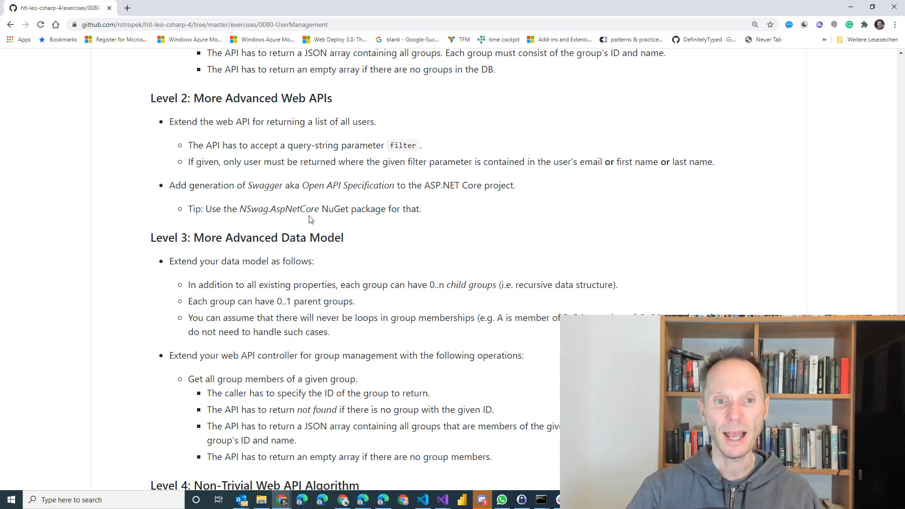
mouse_move(423, 211)
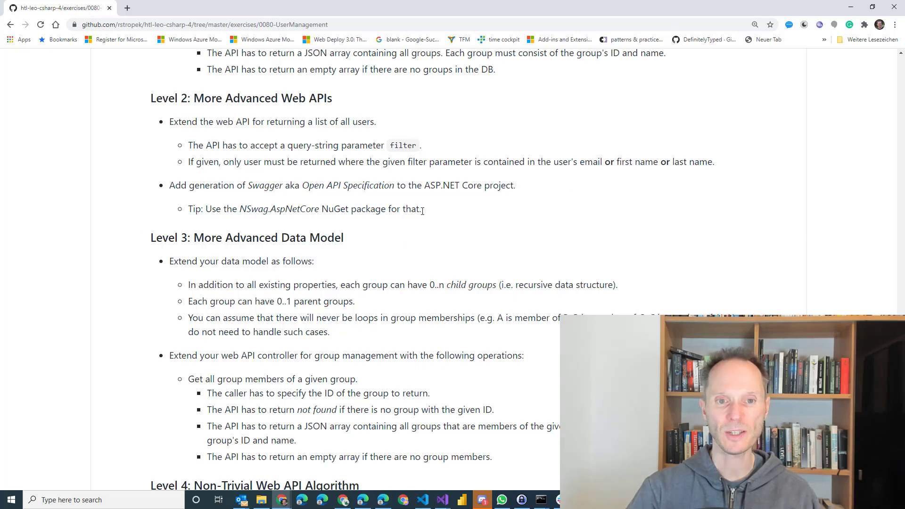
mouse_move(486, 234)
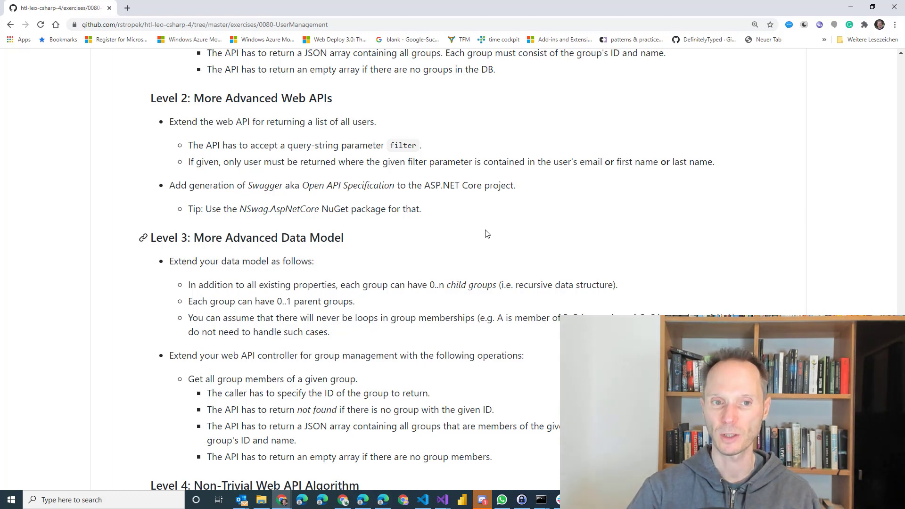
mouse_move(244, 206)
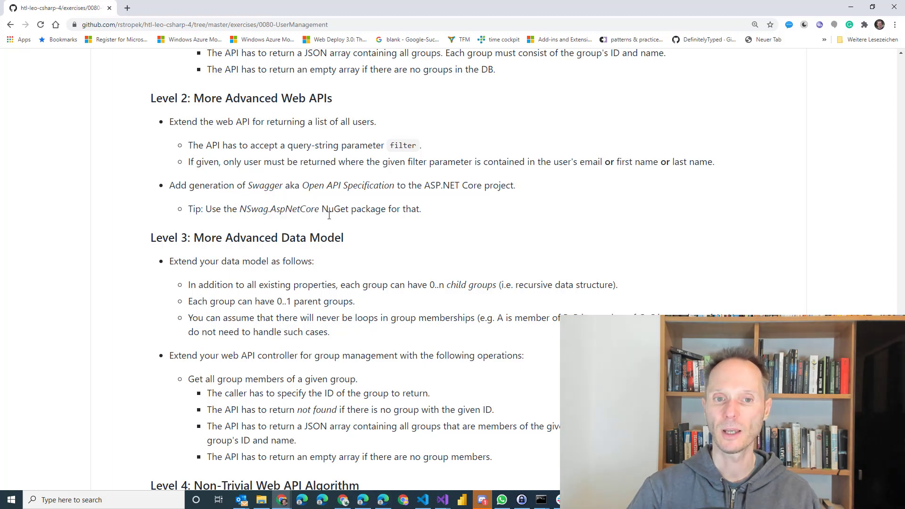
mouse_move(400, 239)
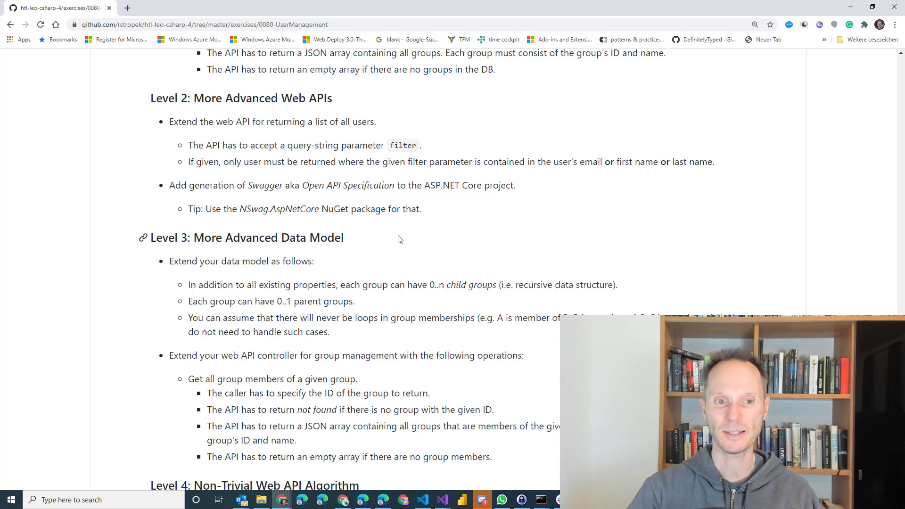
scroll(down, 3)
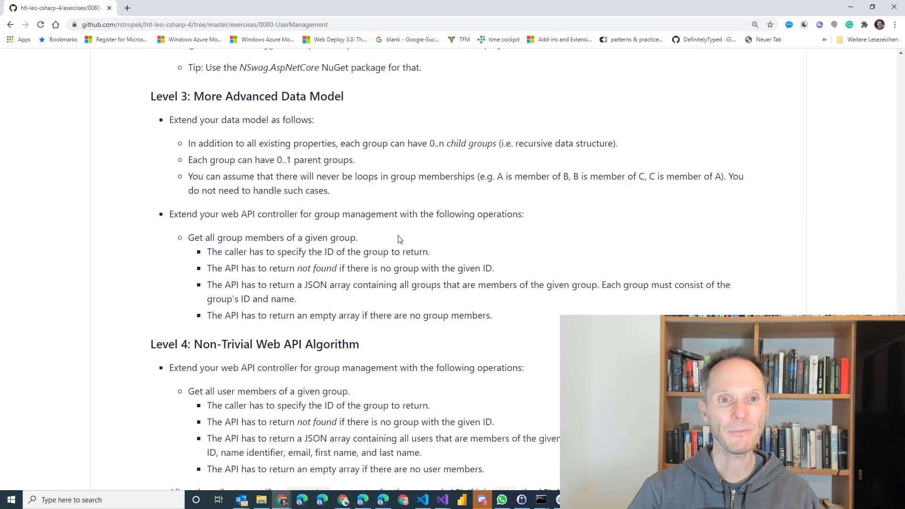
mouse_move(117, 283)
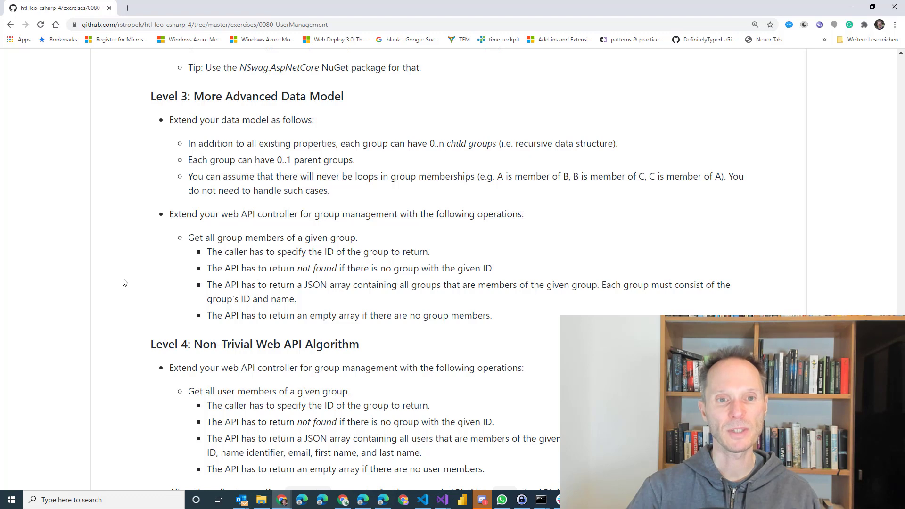
mouse_move(127, 265)
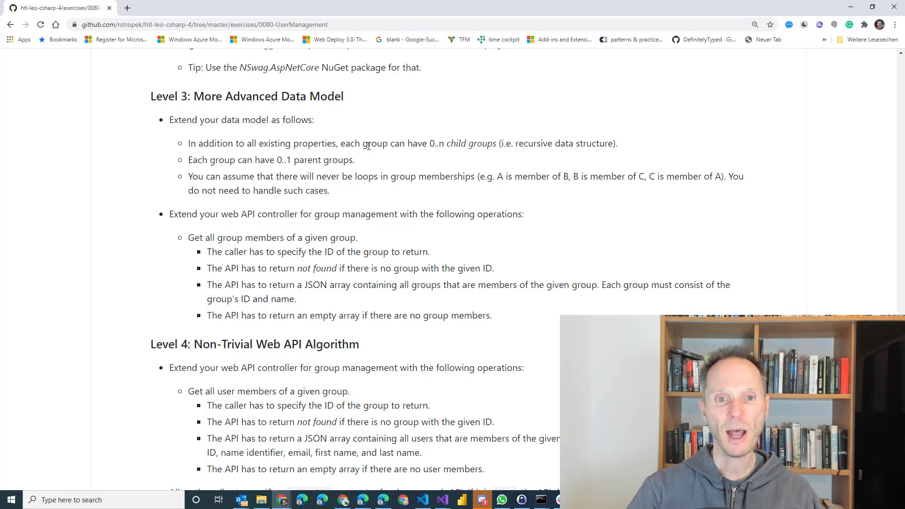
double_click(374, 143)
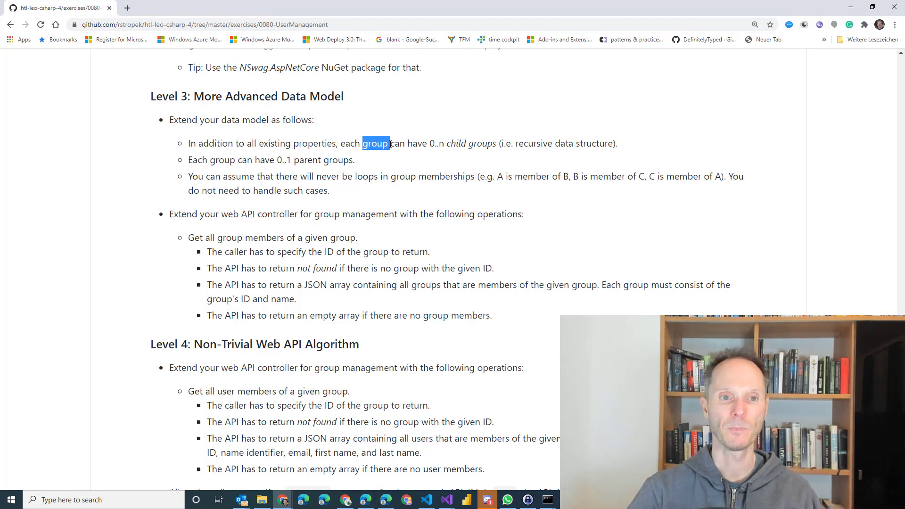
mouse_move(284, 170)
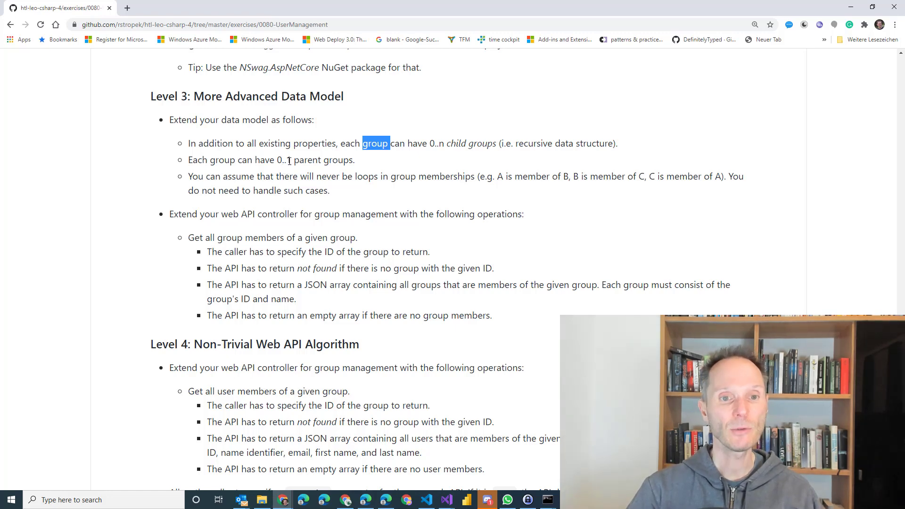
mouse_move(402, 244)
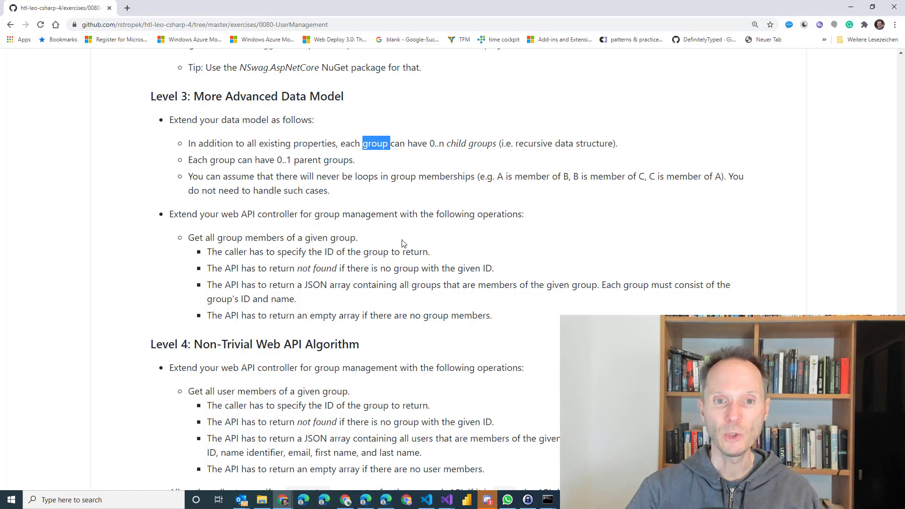
mouse_move(371, 181)
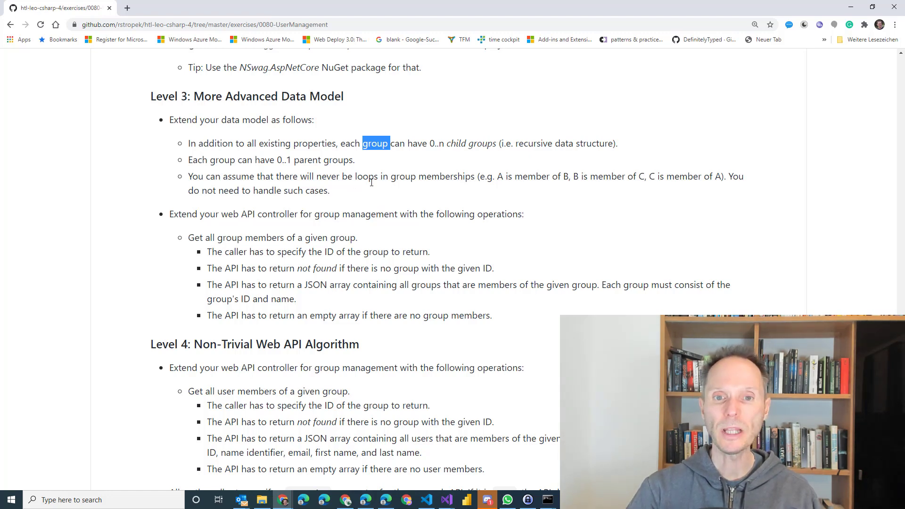
mouse_move(393, 188)
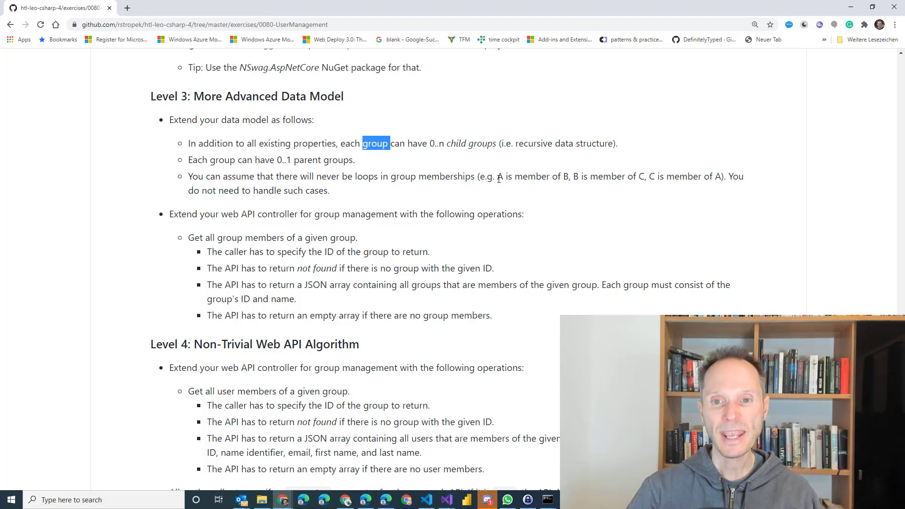
mouse_move(647, 174)
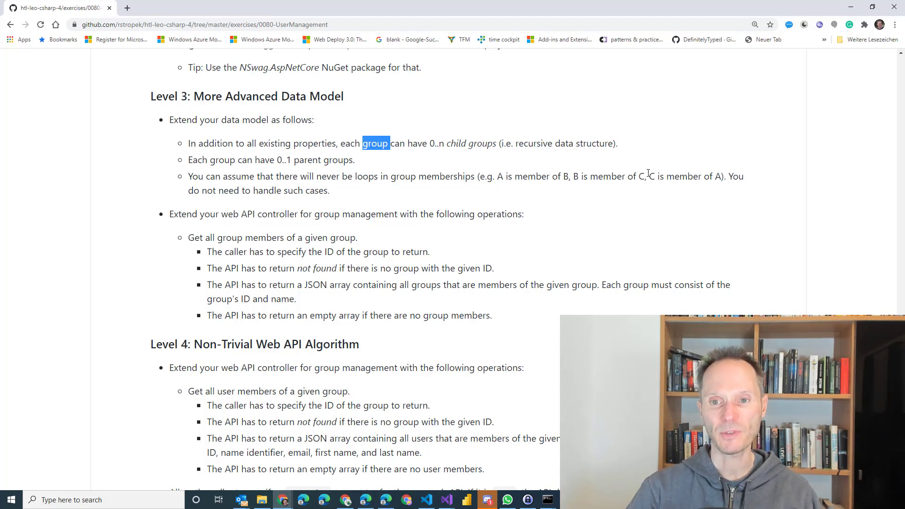
mouse_move(522, 165)
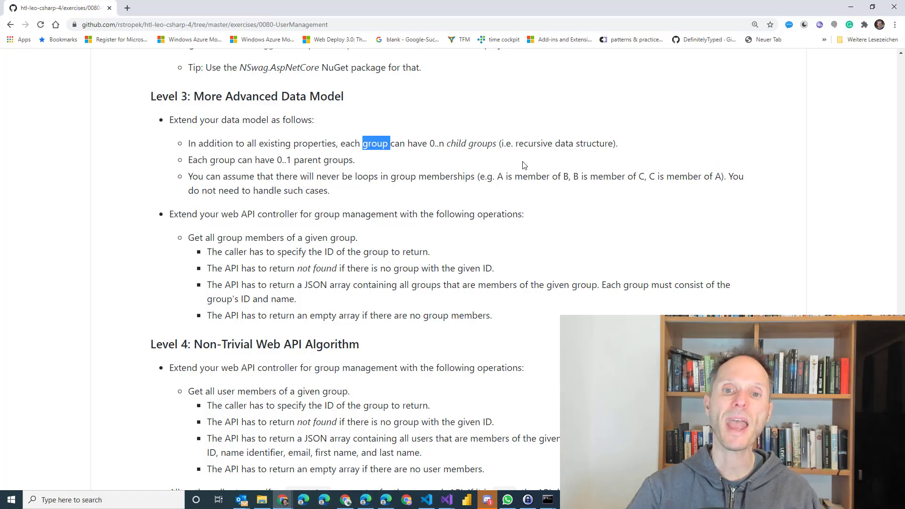
mouse_move(504, 172)
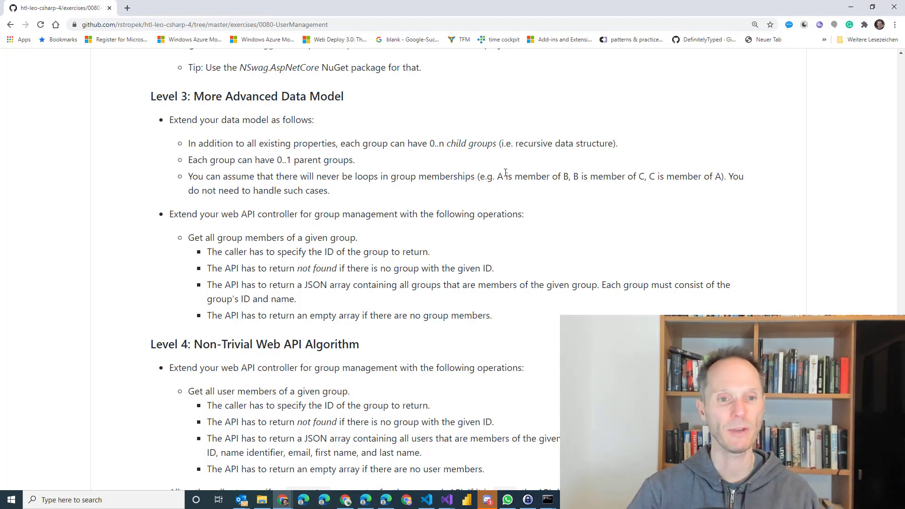
scroll(down, 3)
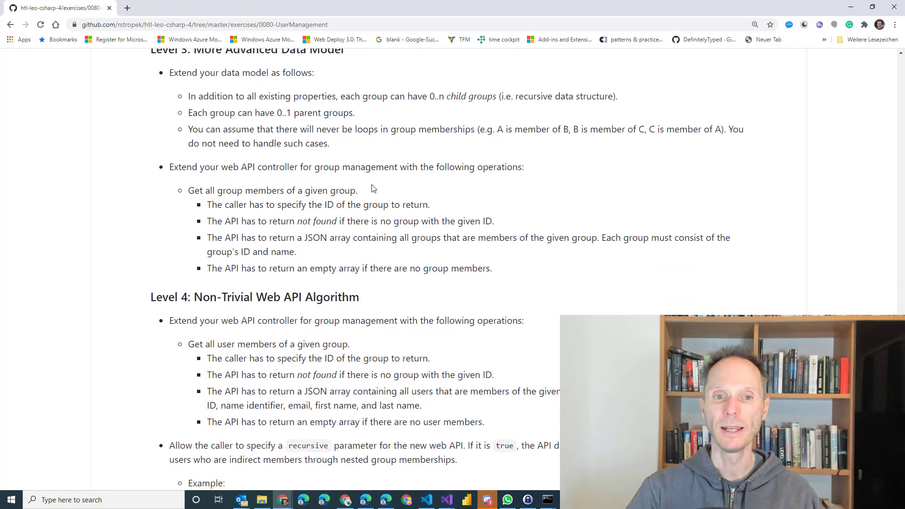
mouse_move(218, 178)
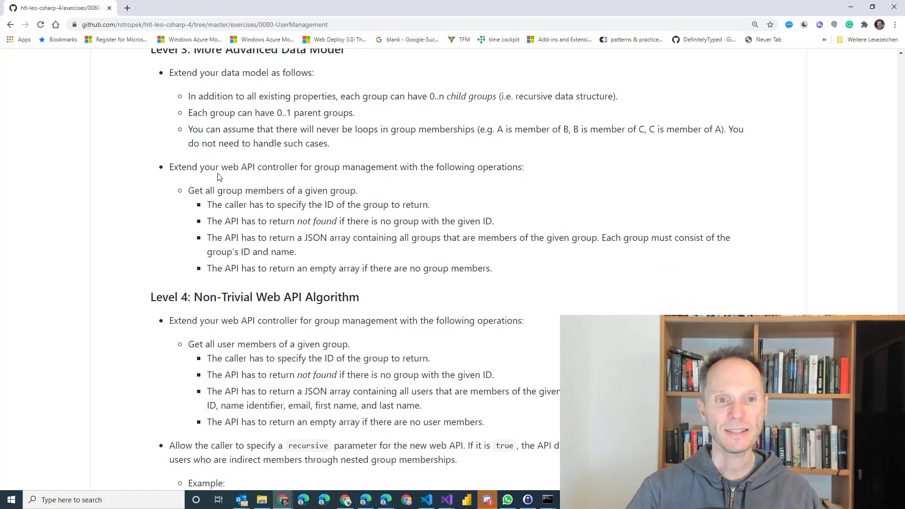
mouse_move(392, 299)
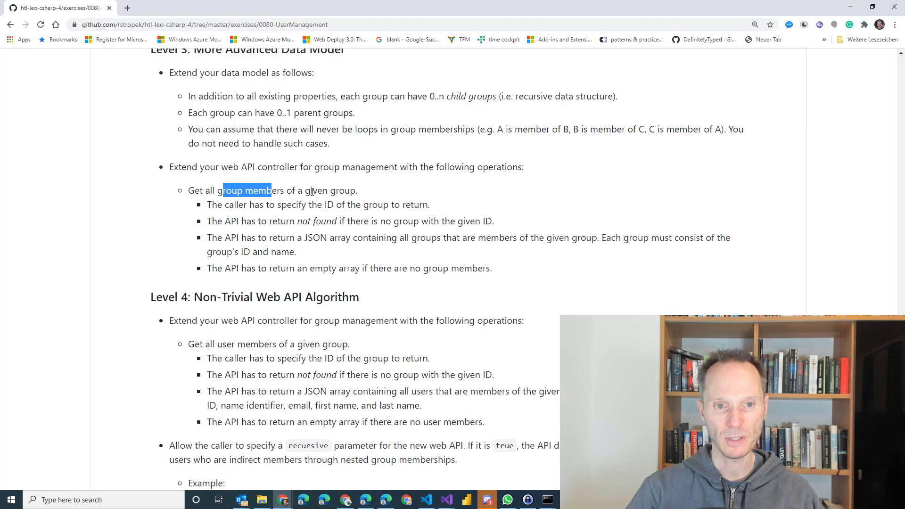
drag(222, 190, 343, 190)
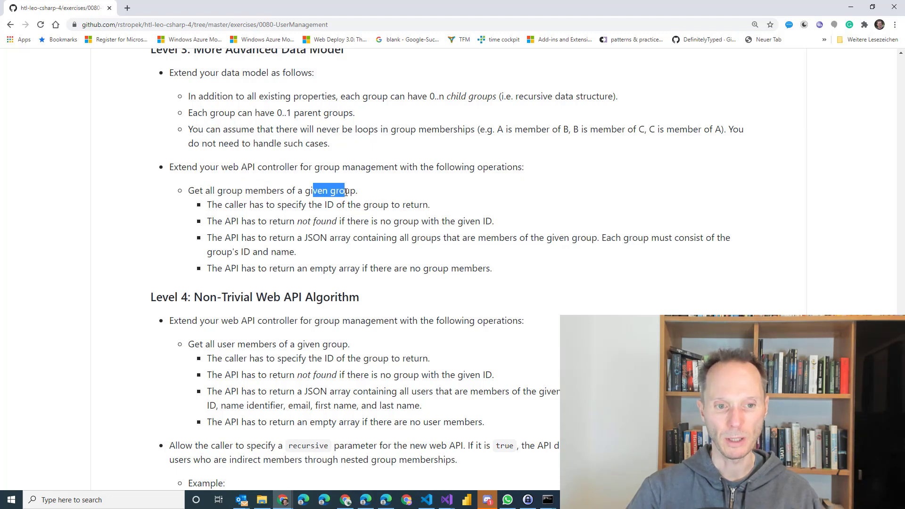
mouse_move(442, 263)
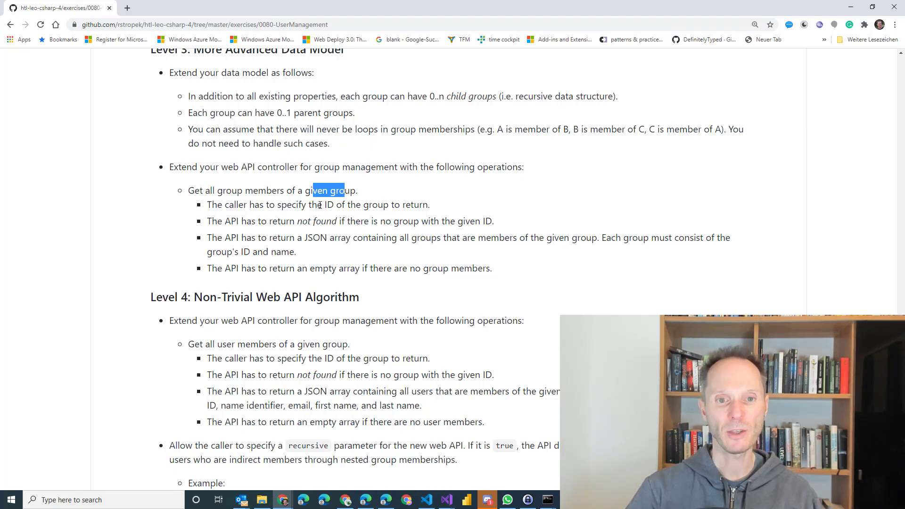
double_click(326, 205)
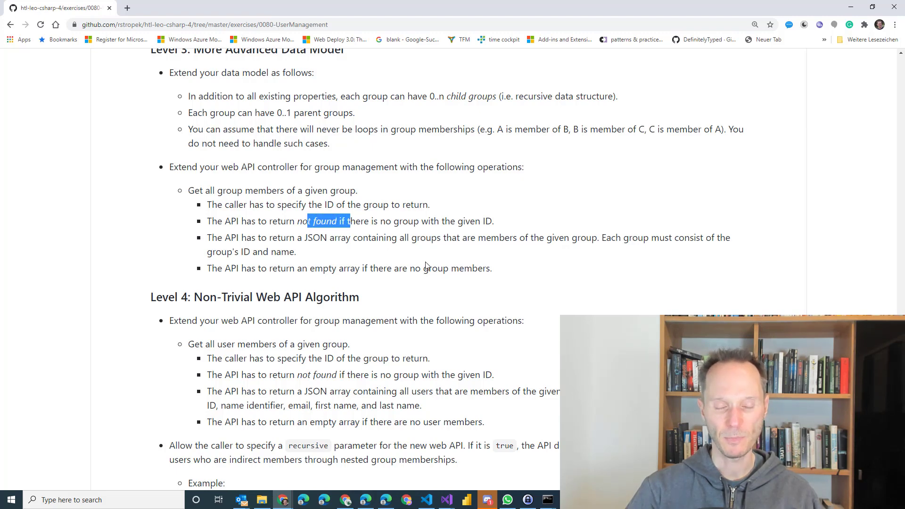
mouse_move(361, 236)
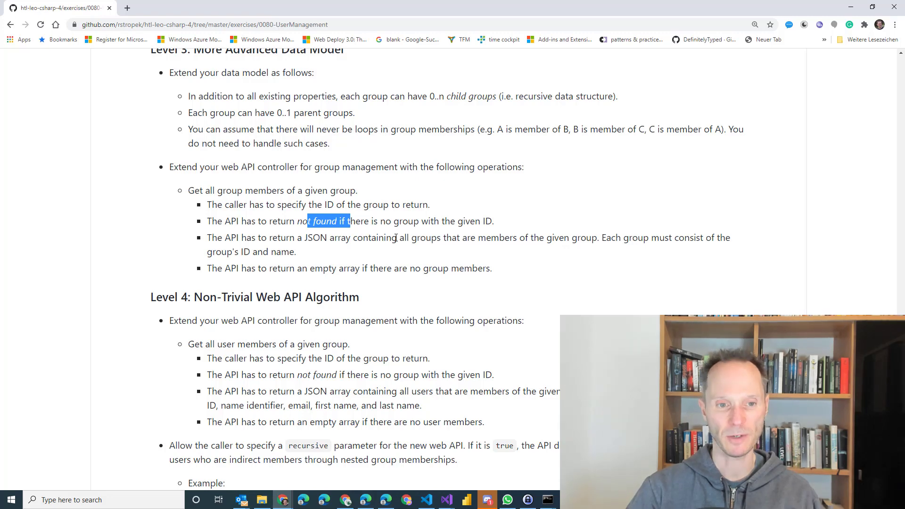
mouse_move(148, 325)
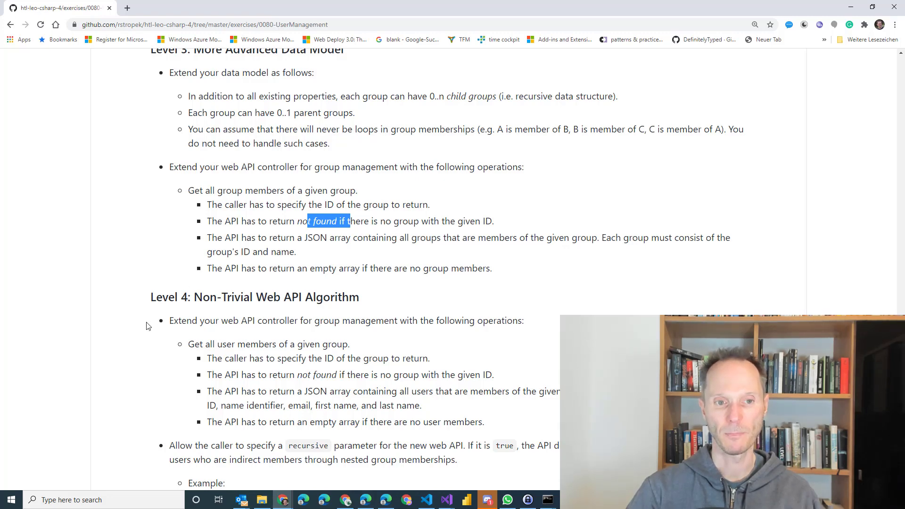
scroll(down, 3)
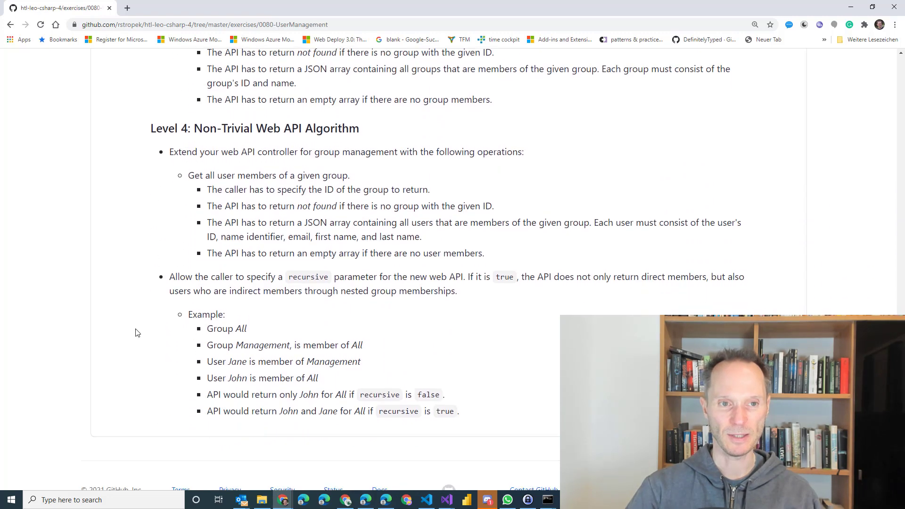
Step: Emphasise 'given group' and 'user members' in the Level 4 membership requirement
scroll(down, 3)
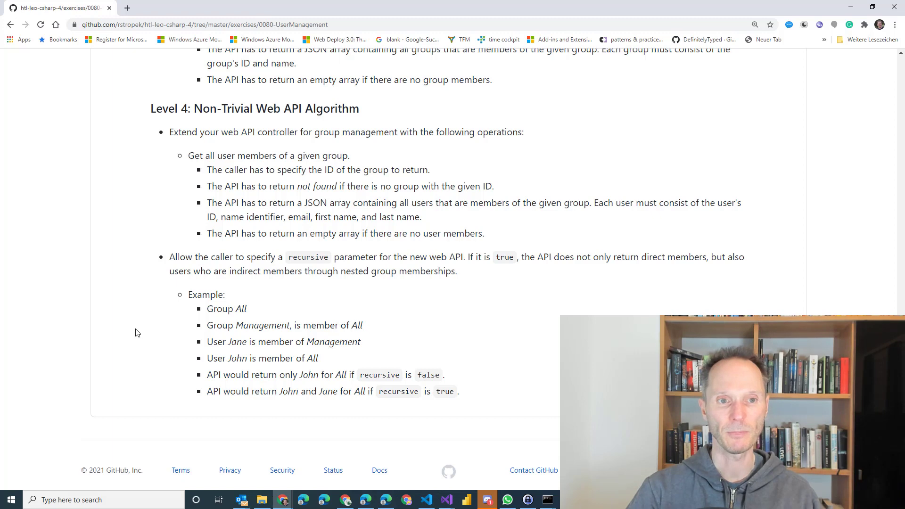
mouse_move(291, 145)
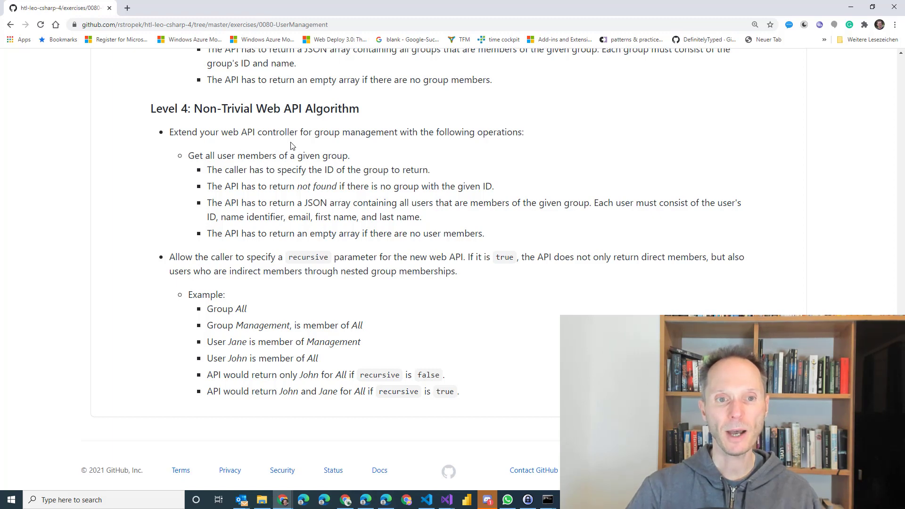
mouse_move(341, 249)
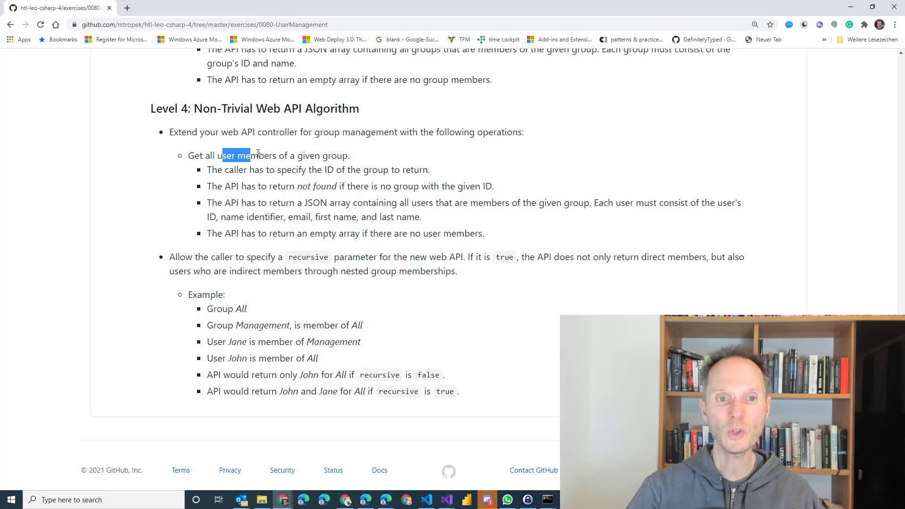
double_click(322, 155)
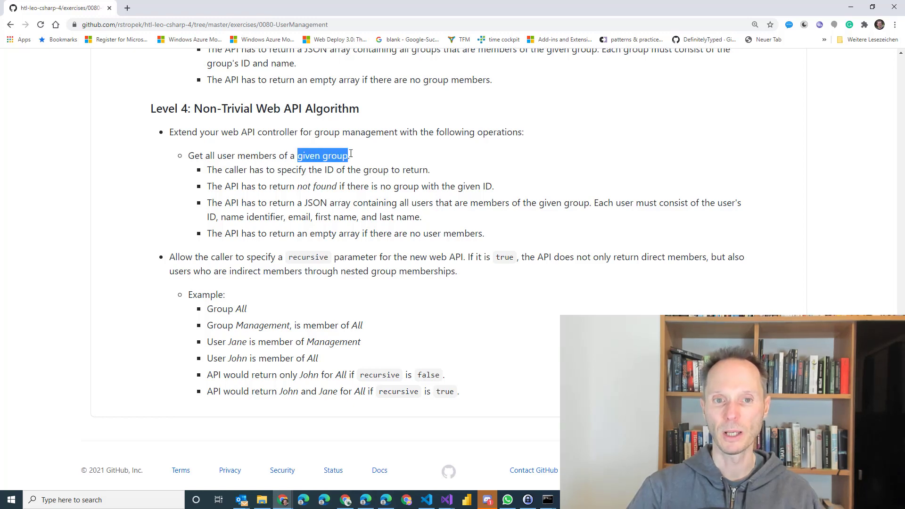
click(372, 159)
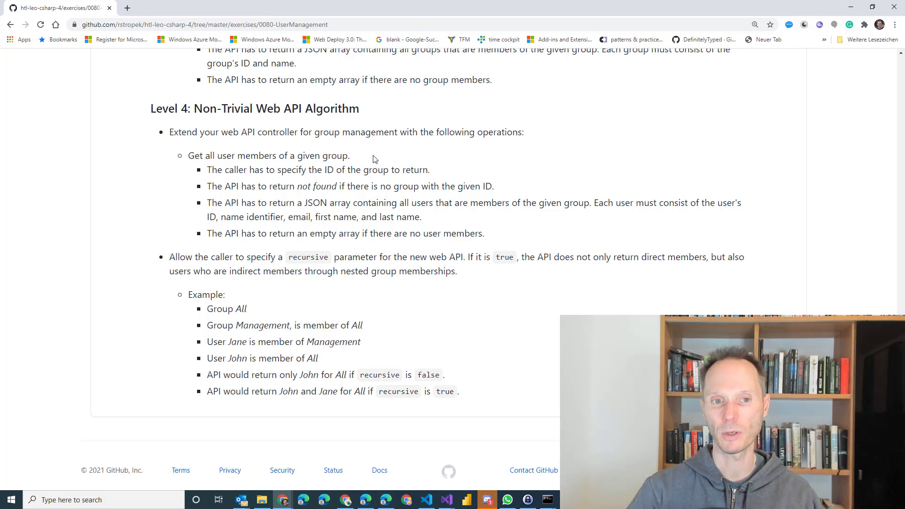
scroll(up, 3)
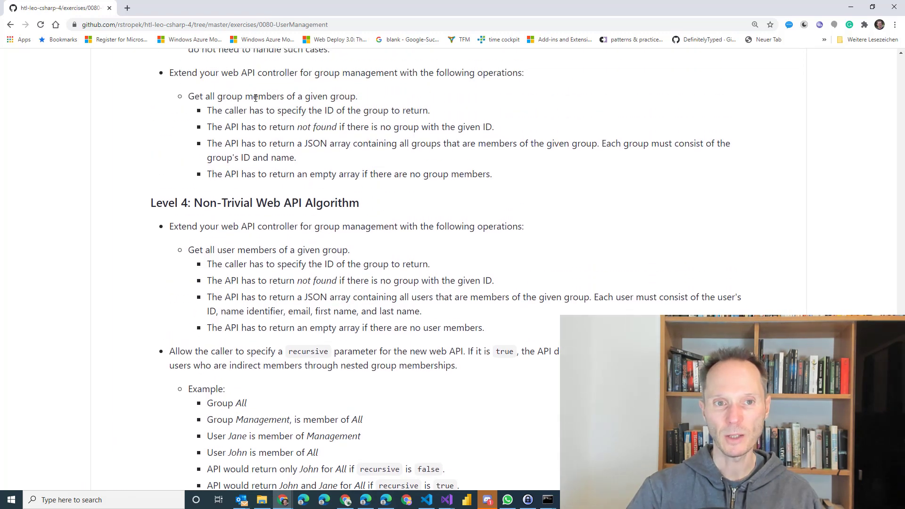
mouse_move(293, 201)
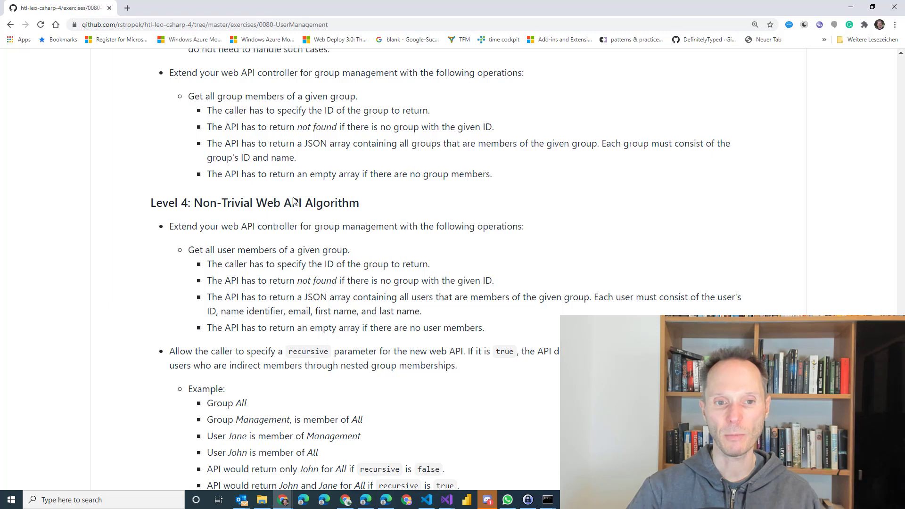
double_click(245, 249)
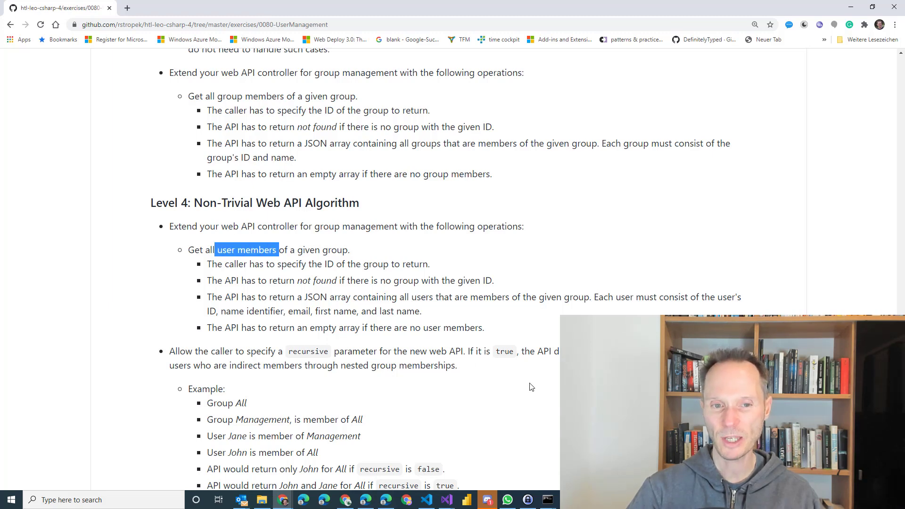
Step: Emphasise the 'recursive' parameter name beside the nested-group example
scroll(down, 3)
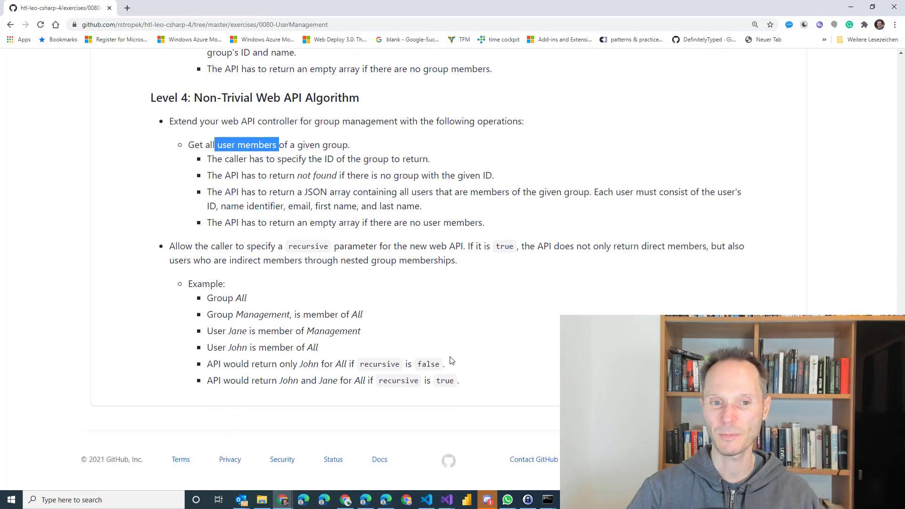
scroll(up, 3)
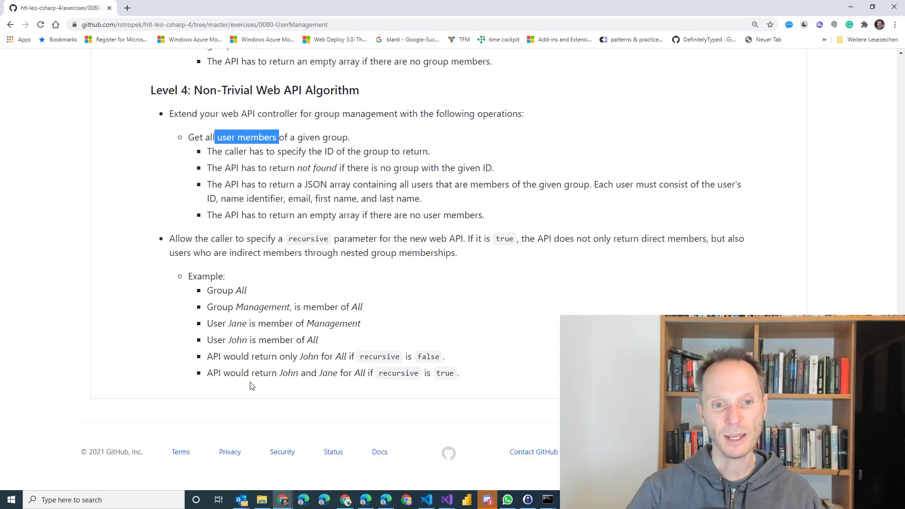
mouse_move(313, 296)
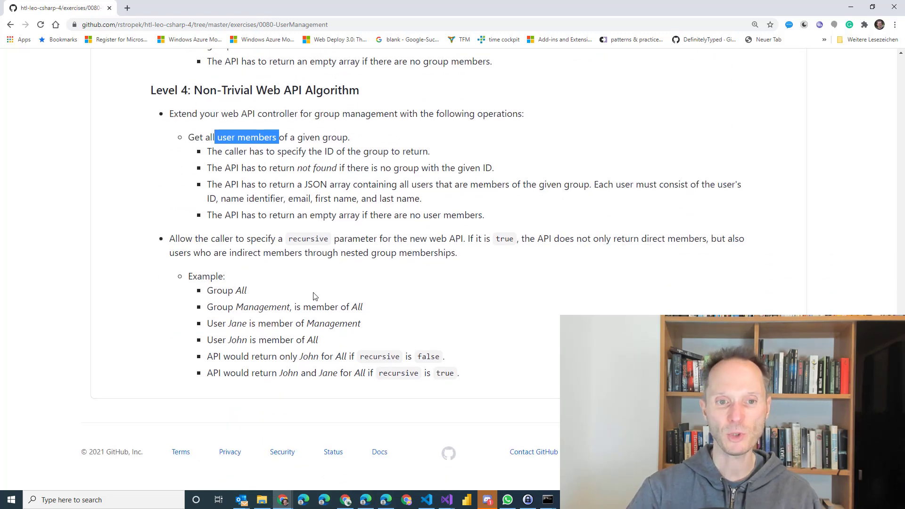
double_click(308, 238)
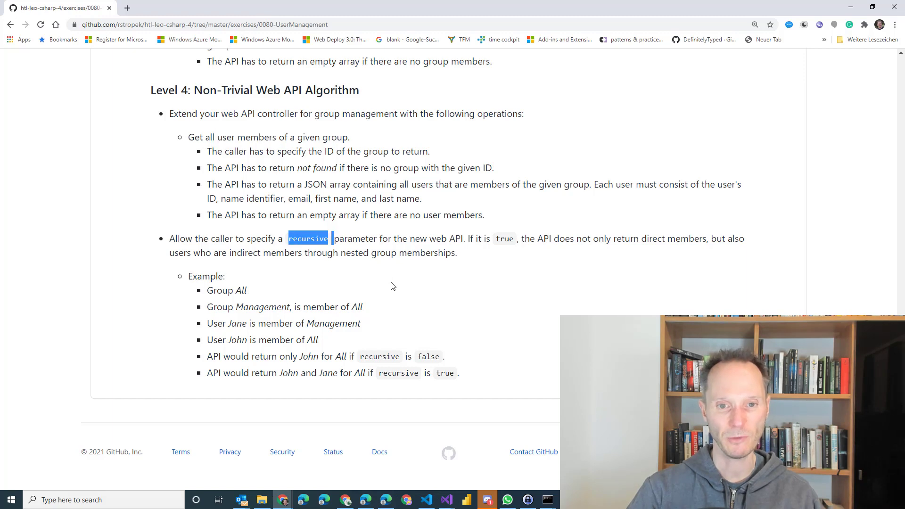
click(390, 283)
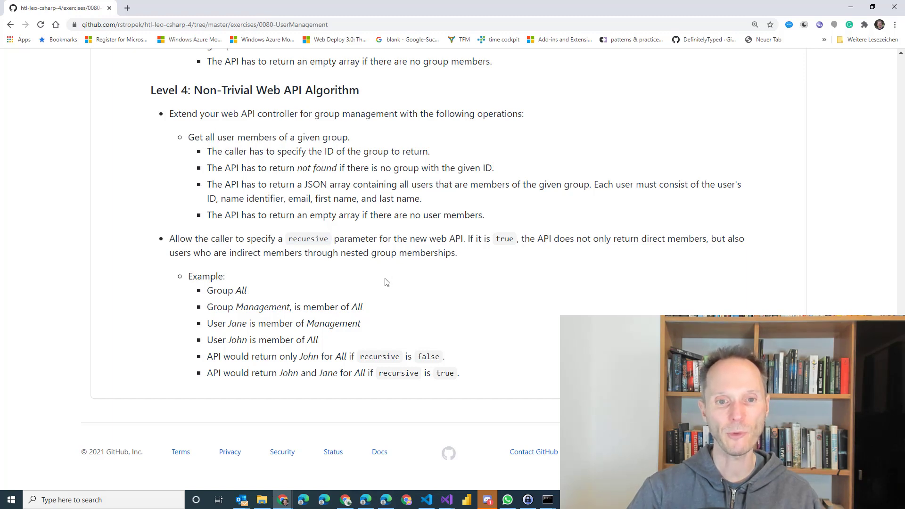
mouse_move(513, 252)
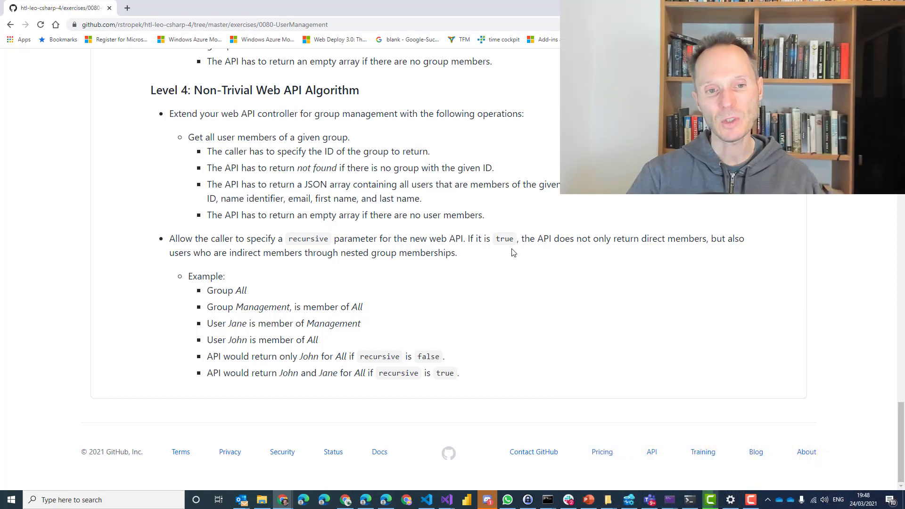
mouse_move(243, 385)
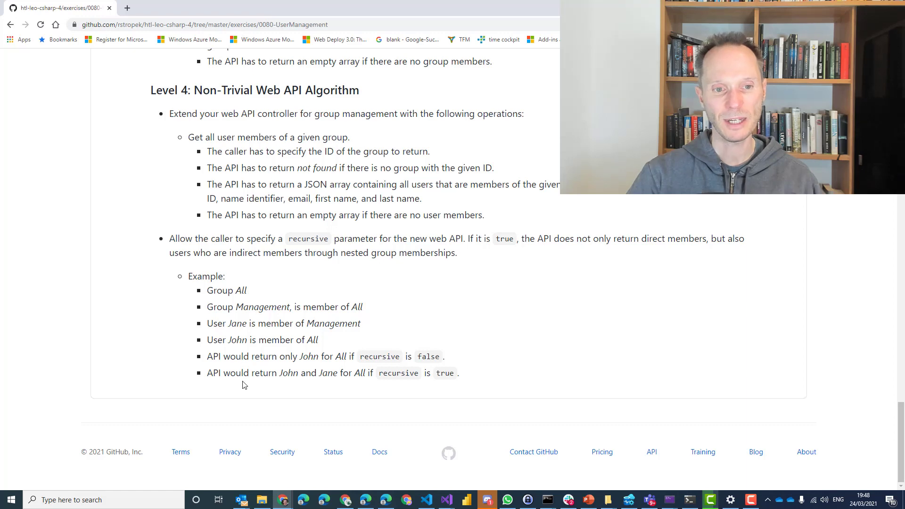
mouse_move(252, 409)
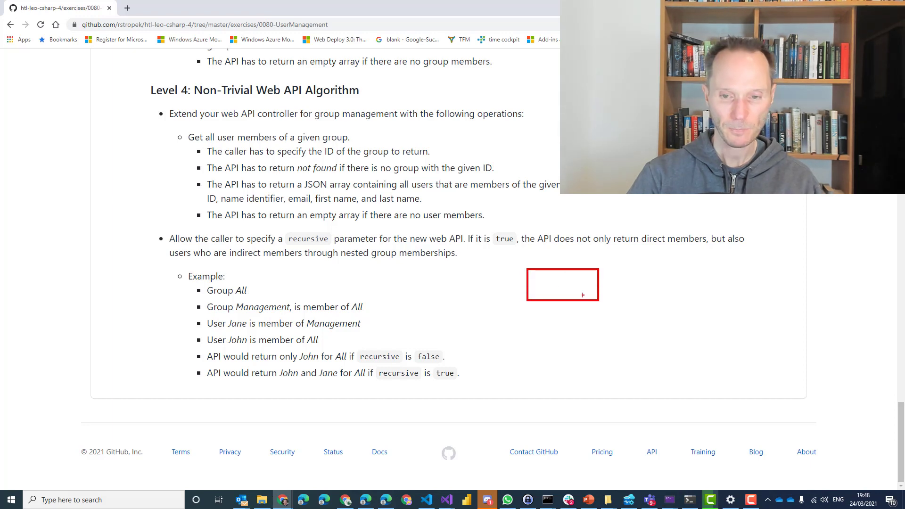
Step: Label the two annotation boxes 'All' and 'Mgmt'
click(536, 285)
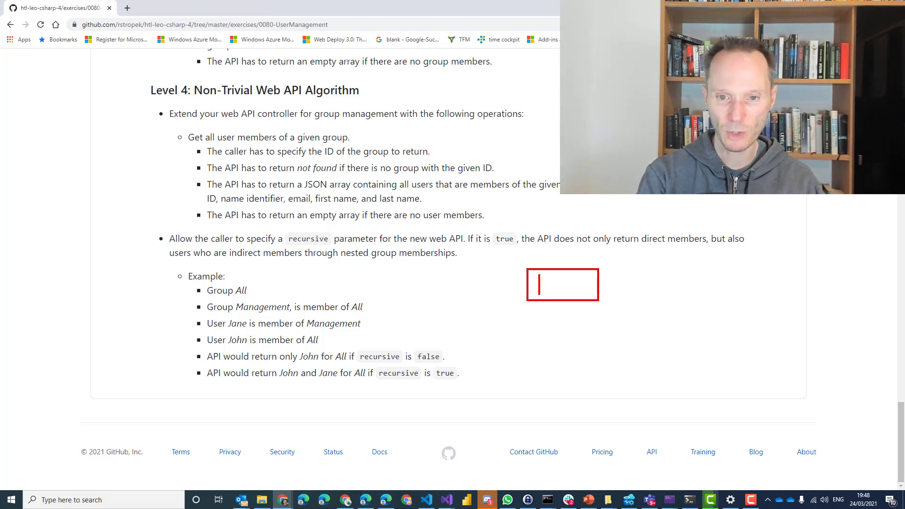
text(All)
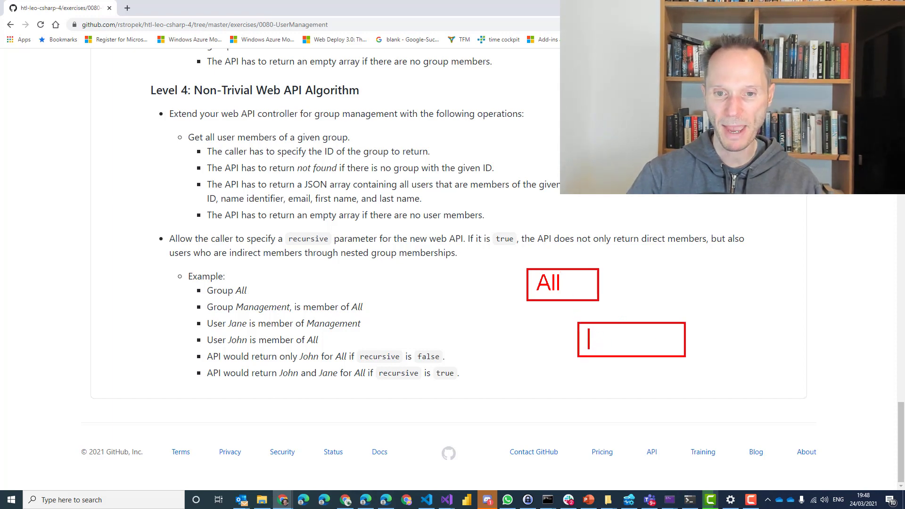
text(Mgmt)
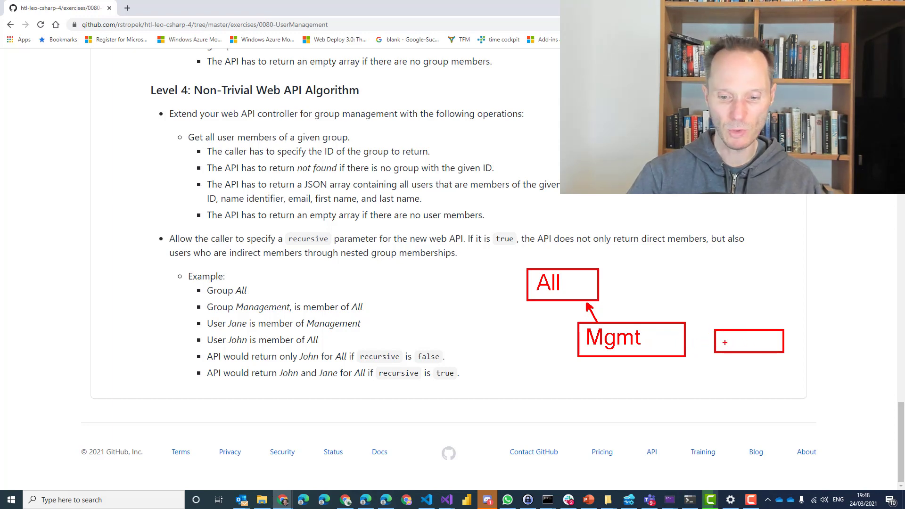
Step: Add the 'U: Jane' label as a member pointing to Mgmt
click(748, 341)
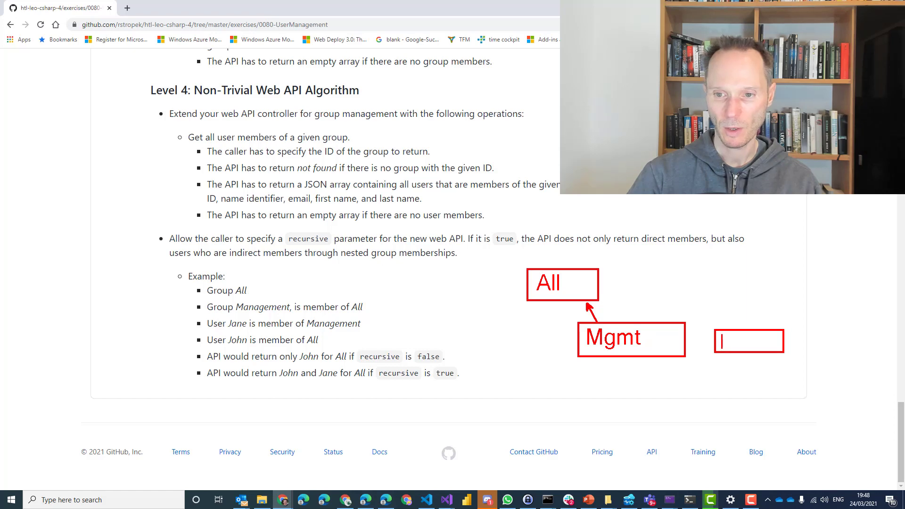
text(U: Jane)
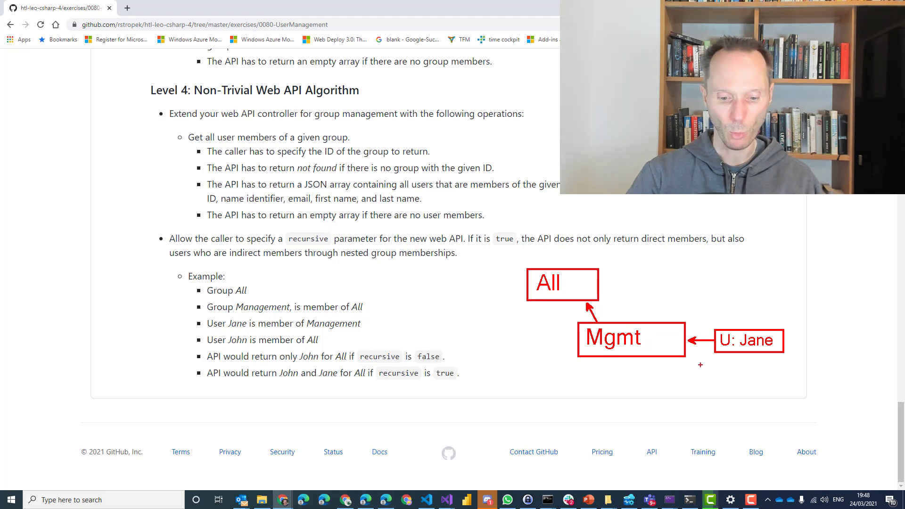
mouse_move(652, 299)
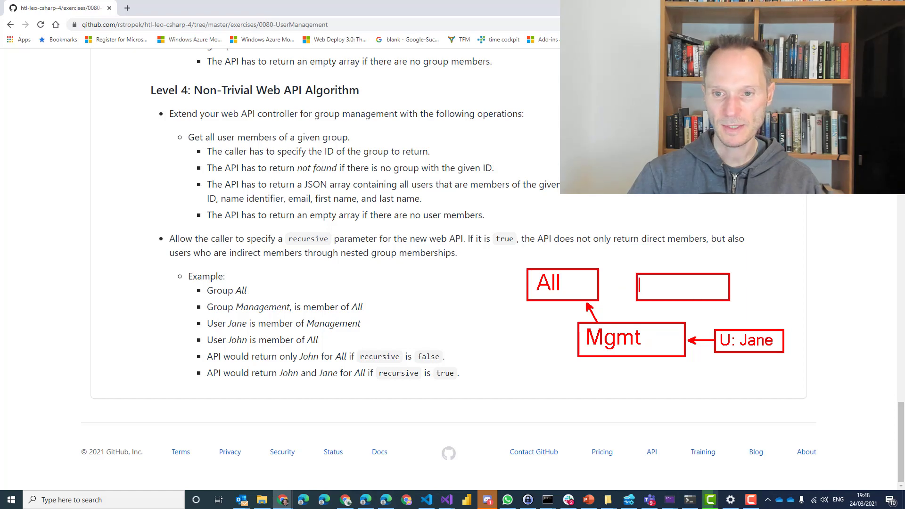
Step: Label a new box 'U: John' as a direct member of All
text(U)
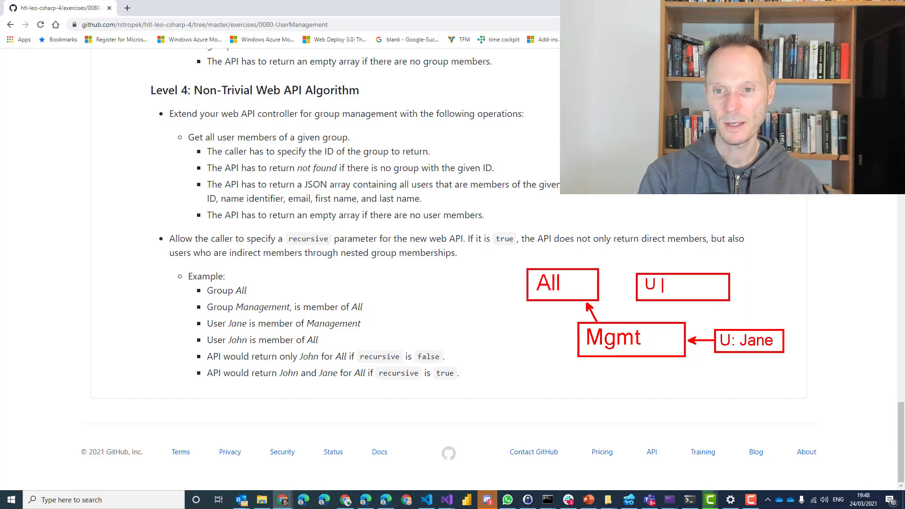
text(: John)
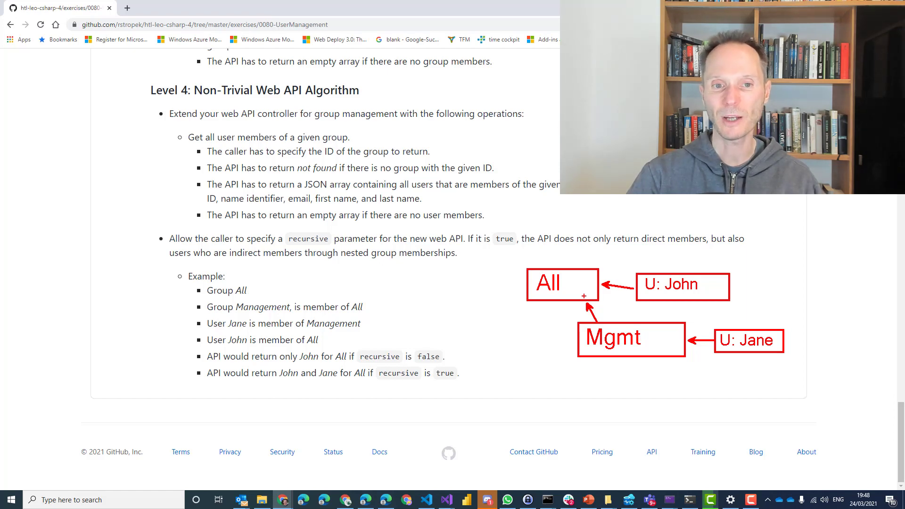
mouse_move(581, 319)
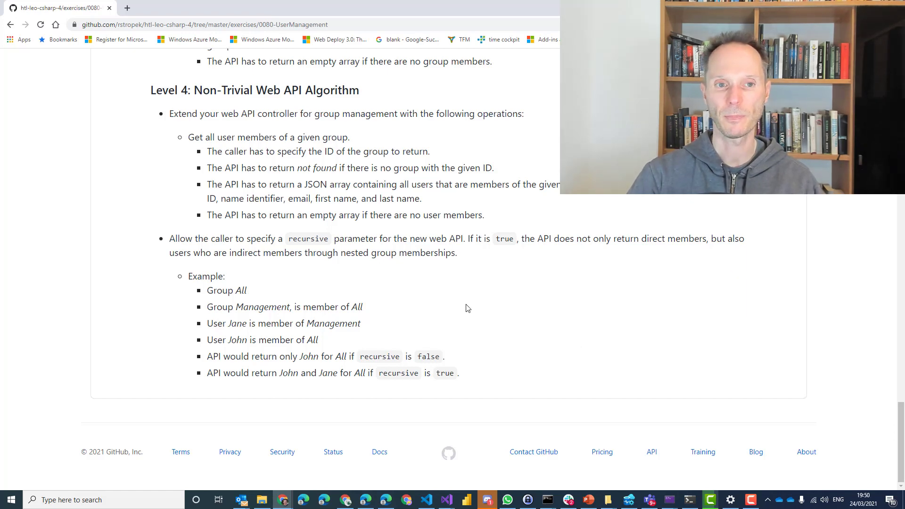
Step: Scroll the readme back to the top so the Solution and Start folders and quiz title show
scroll(up, 3)
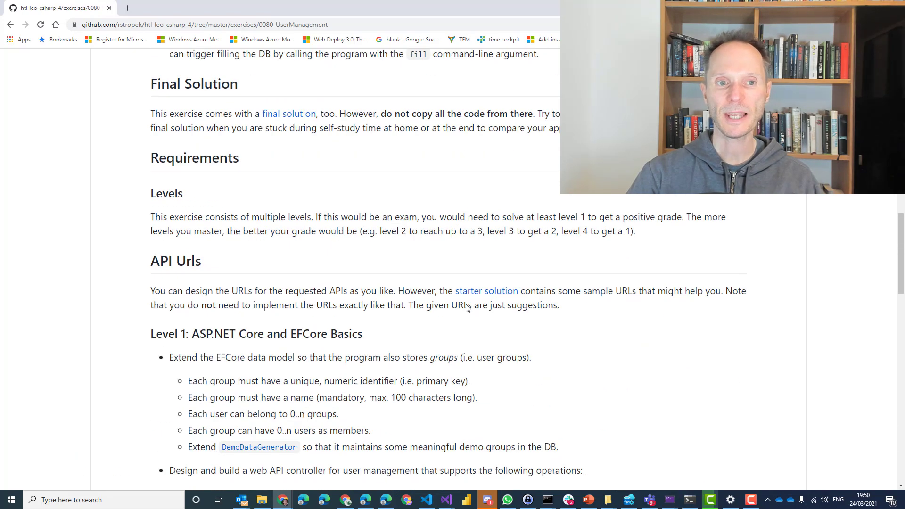
scroll(up, 3)
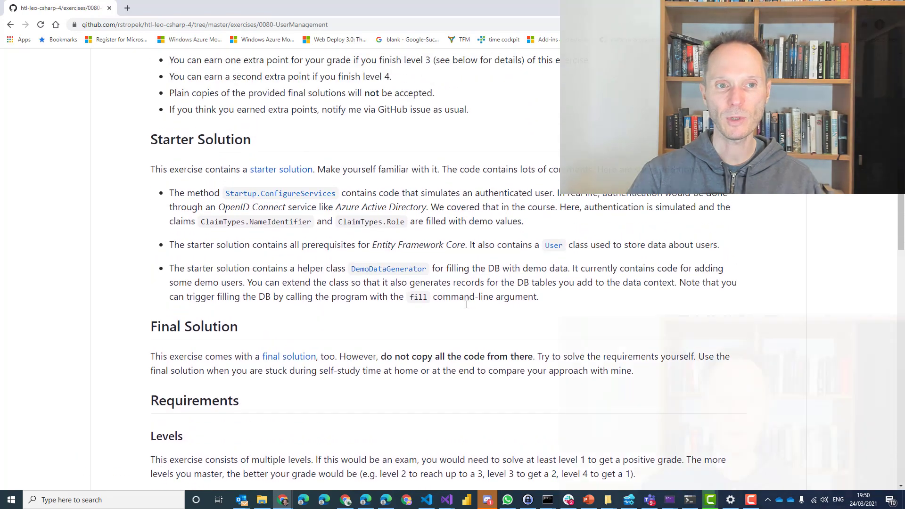
scroll(up, 3)
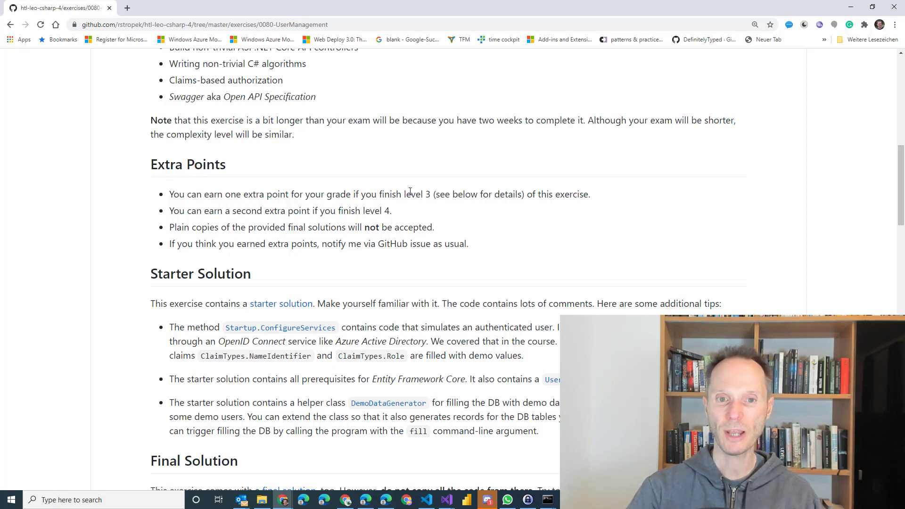
mouse_move(530, 266)
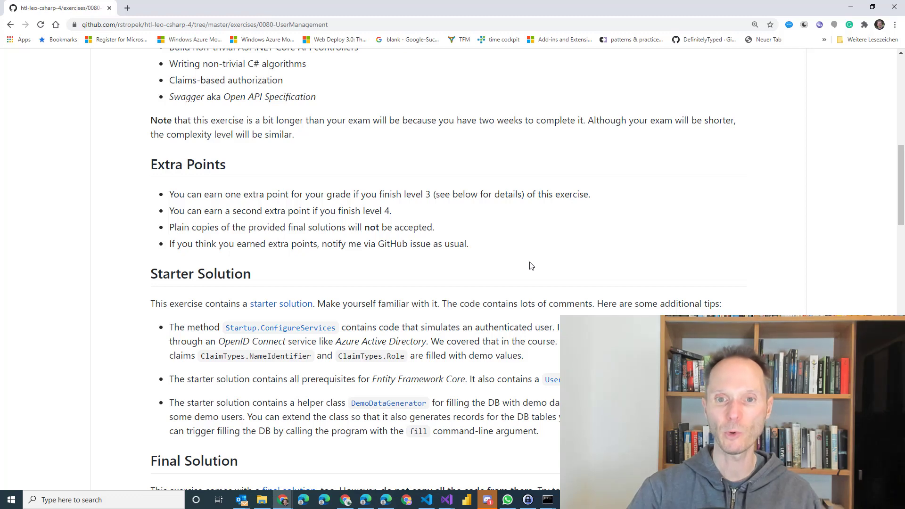
mouse_move(377, 241)
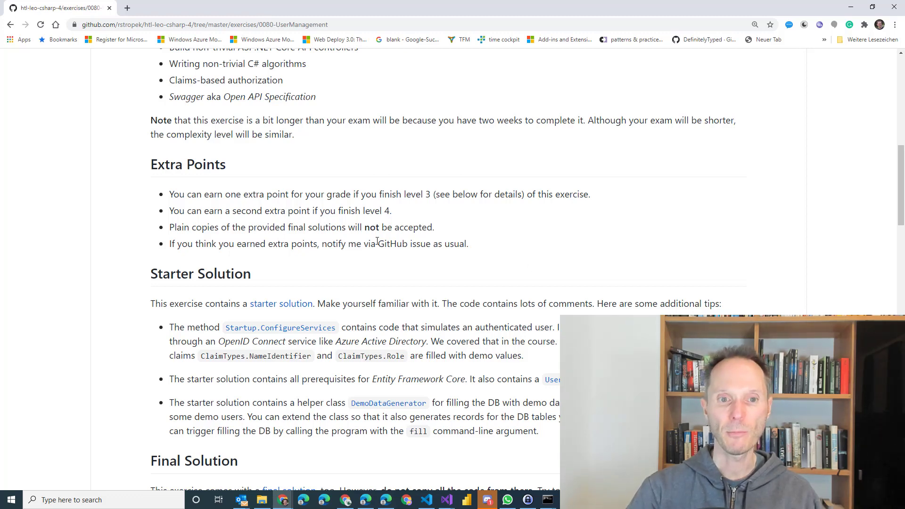
mouse_move(411, 277)
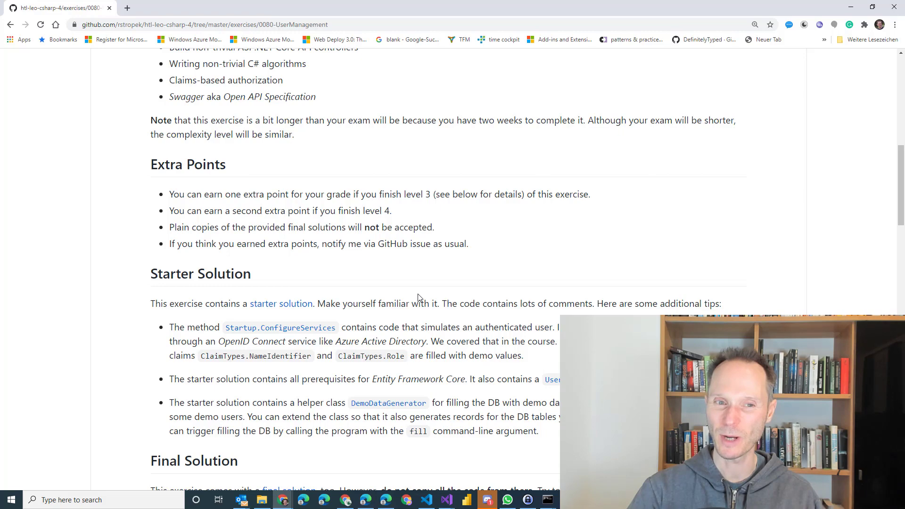
scroll(up, 3)
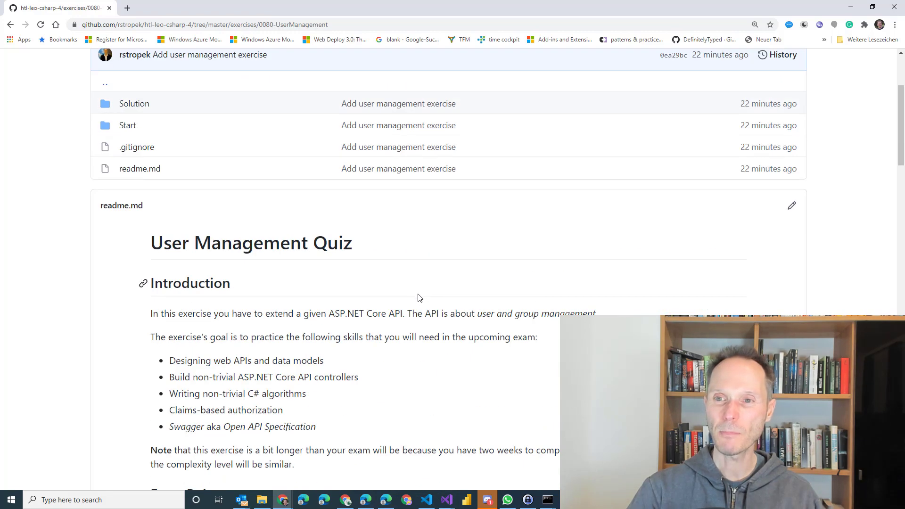
scroll(up, 3)
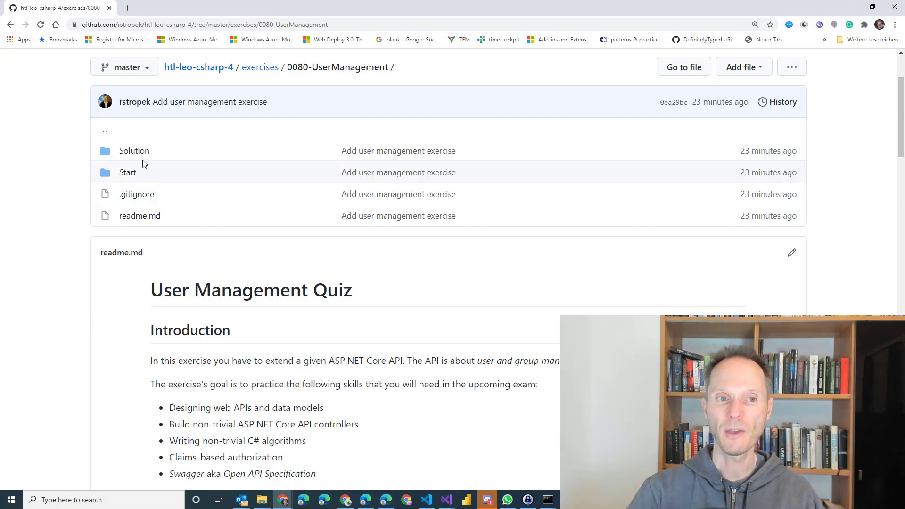
mouse_move(134, 151)
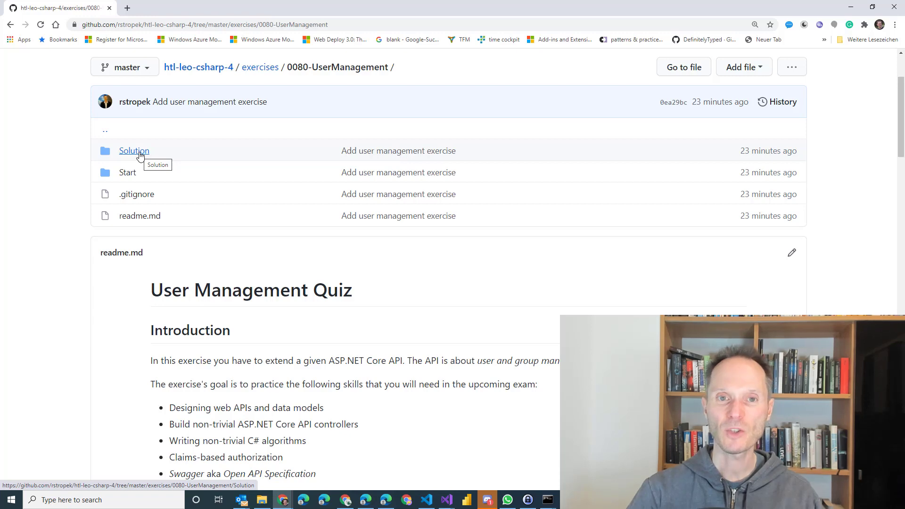
mouse_move(65, 320)
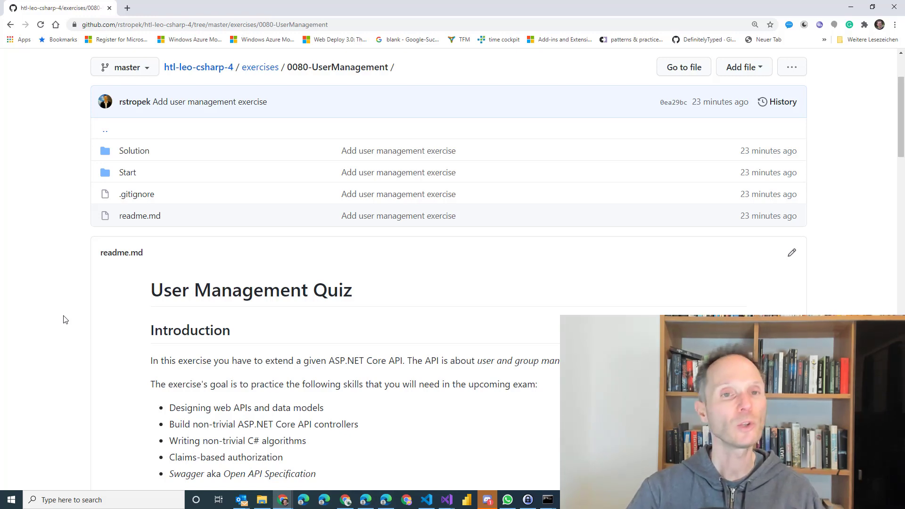
Step: Scroll down until the Extra Points and Starter Solution headings are visible
scroll(down, 3)
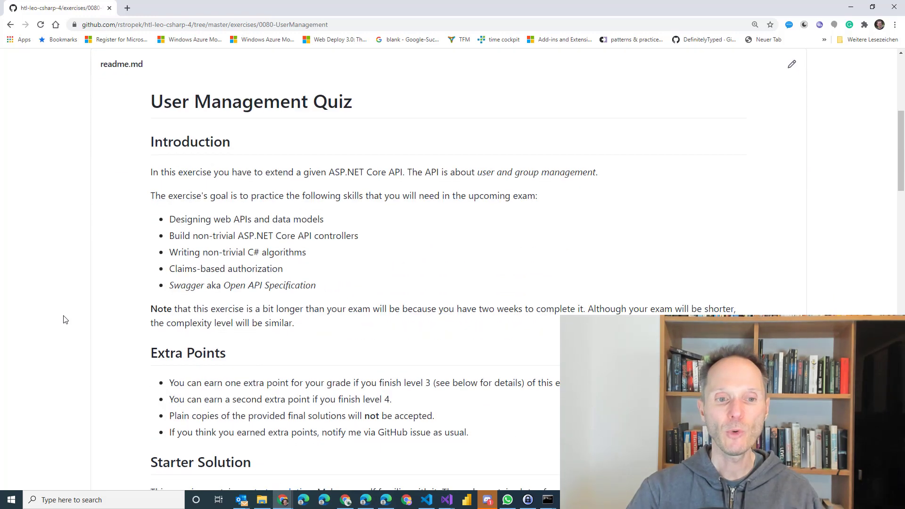
scroll(down, 3)
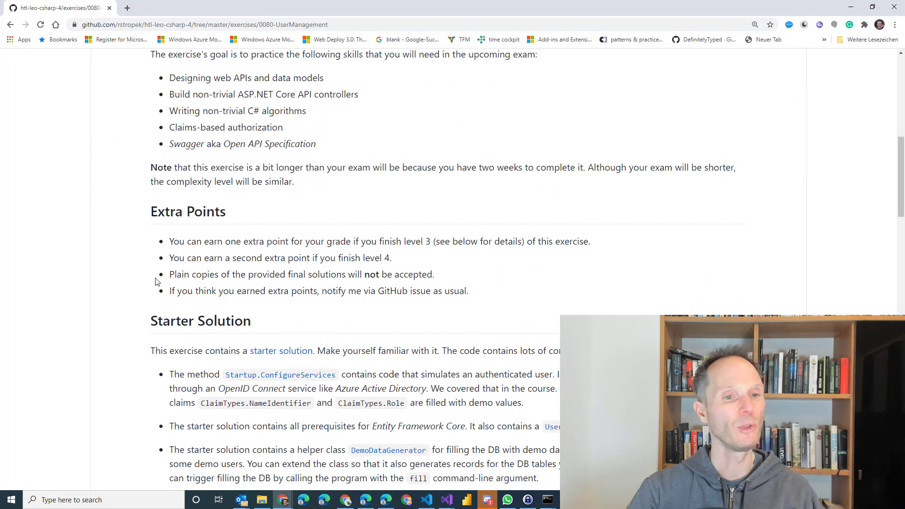
mouse_move(229, 285)
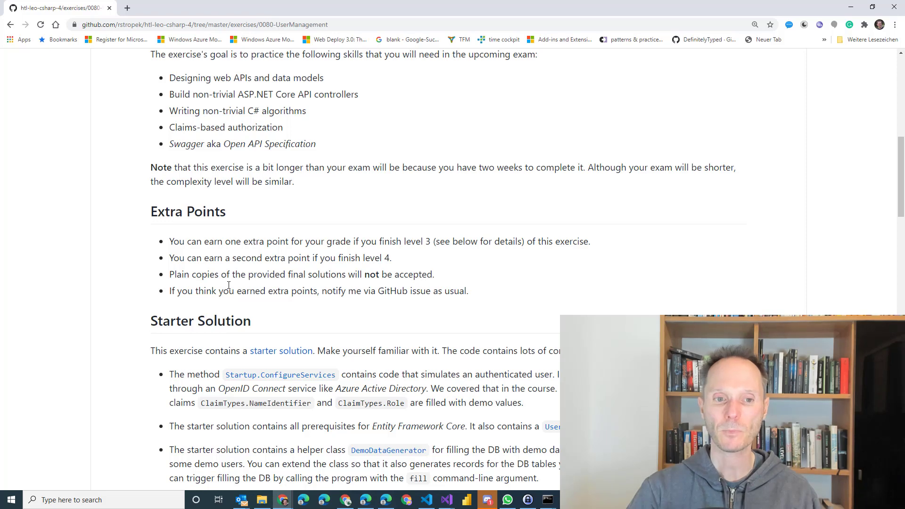
mouse_move(288, 299)
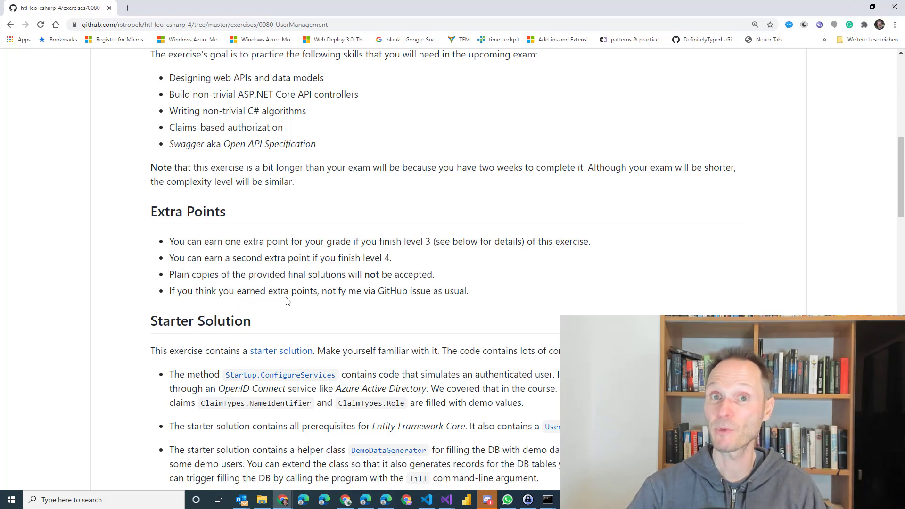